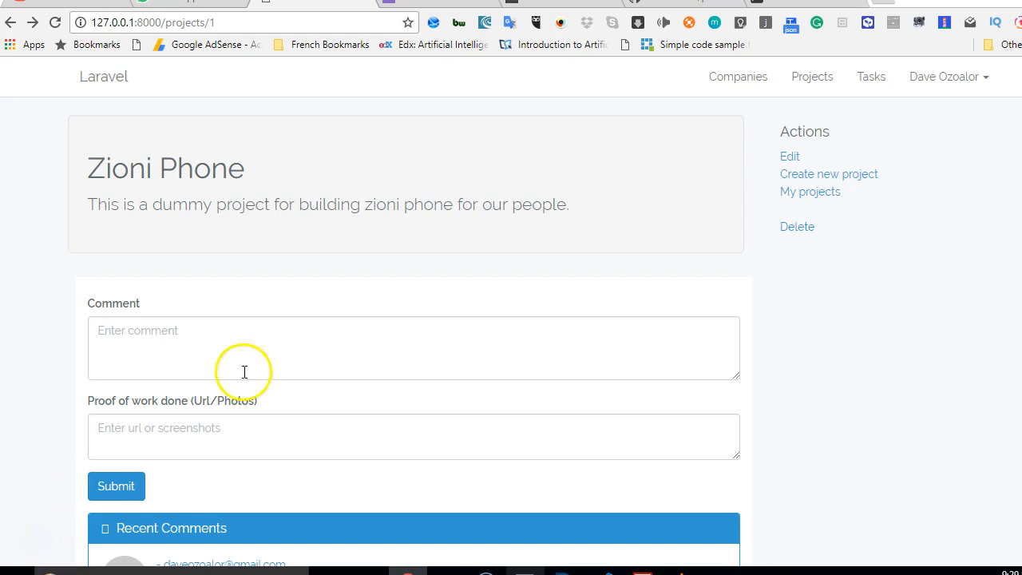
mouse_move(699, 81)
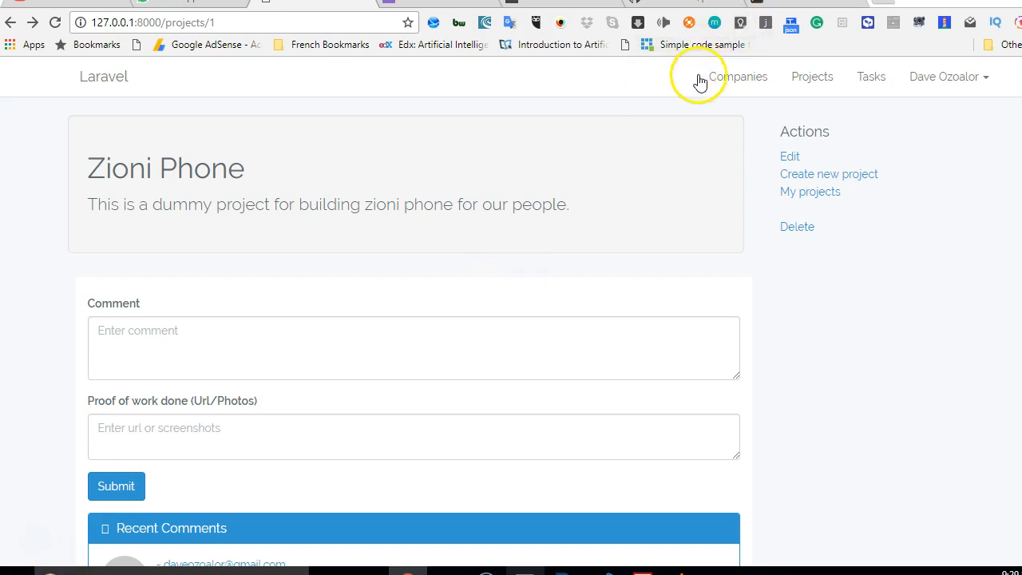
mouse_move(690, 176)
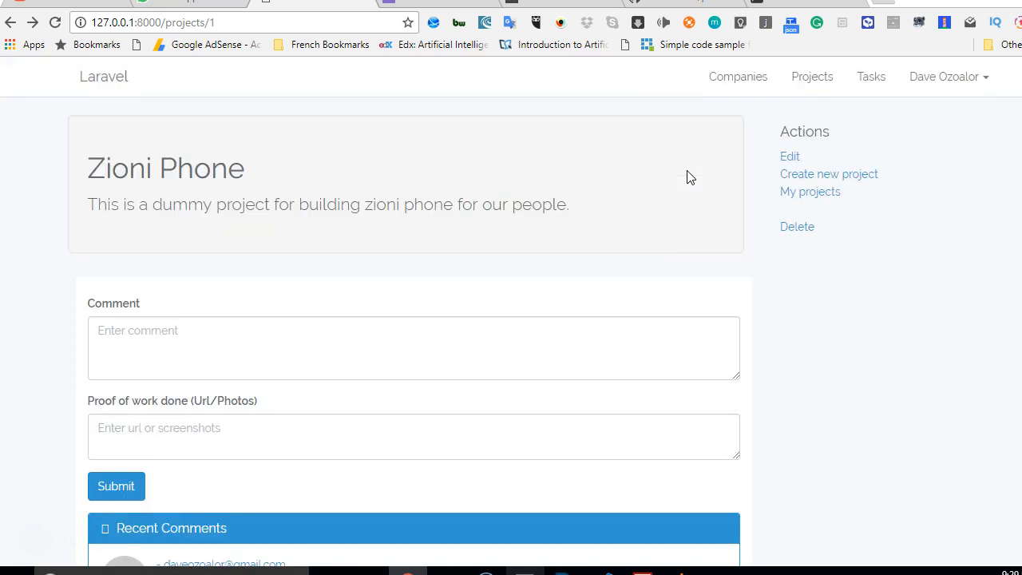
scroll(down, 3)
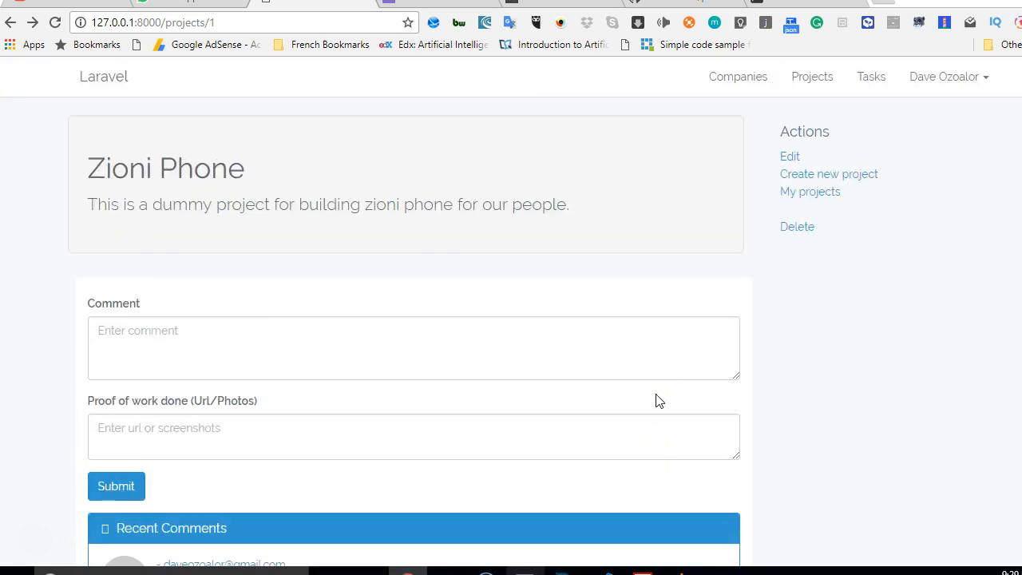
mouse_move(779, 385)
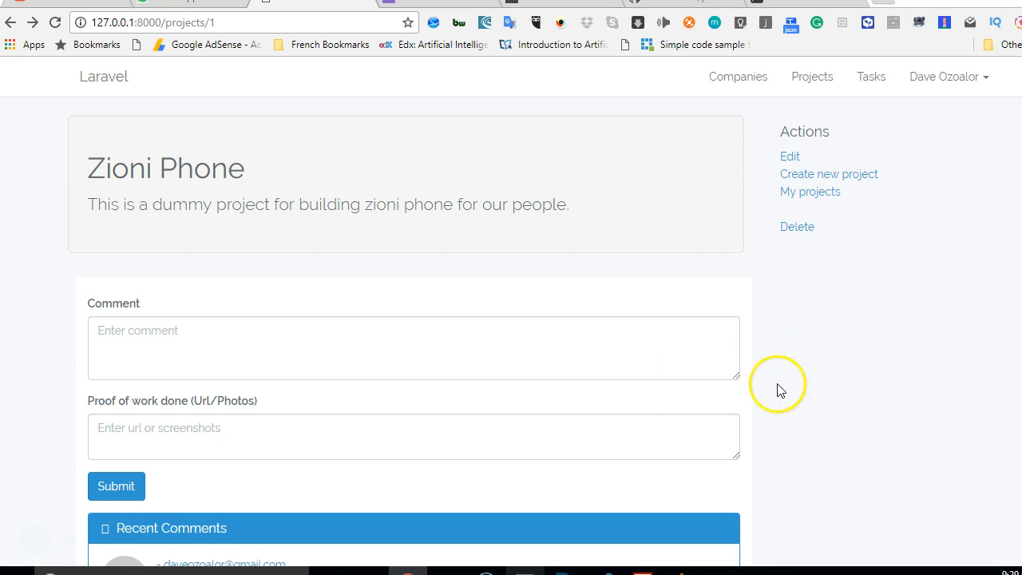
scroll(down, 3)
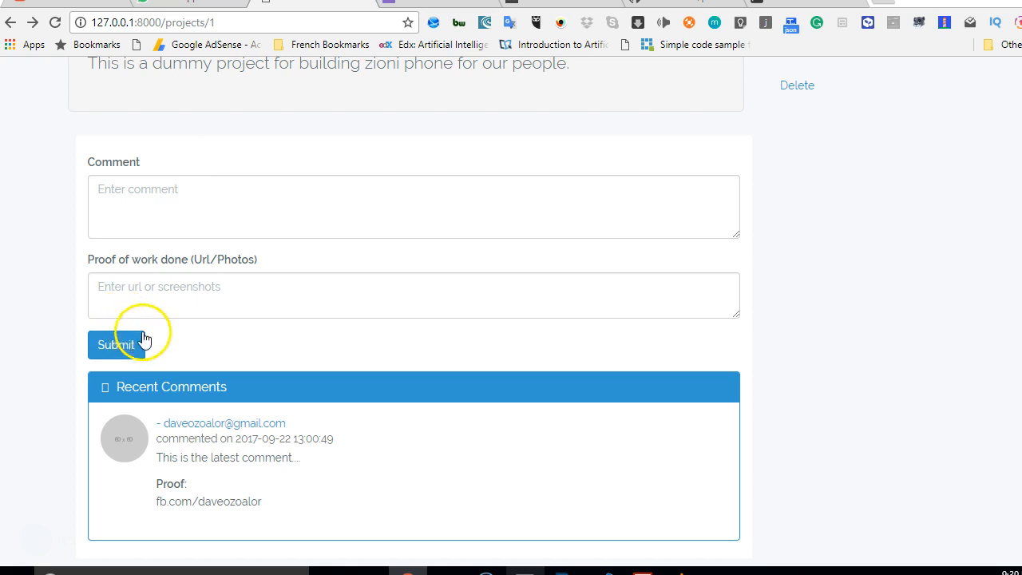
mouse_move(83, 412)
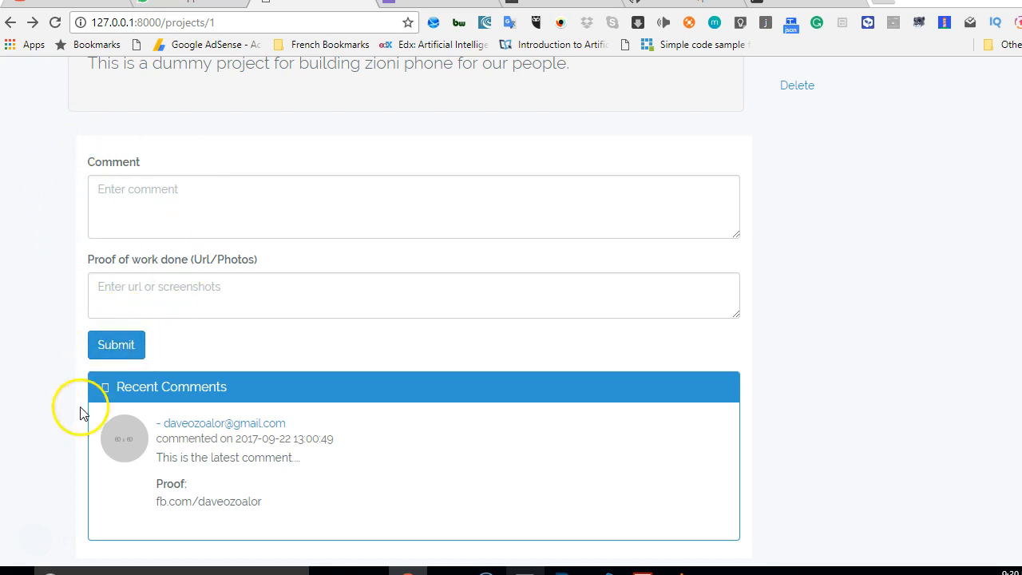
mouse_move(142, 412)
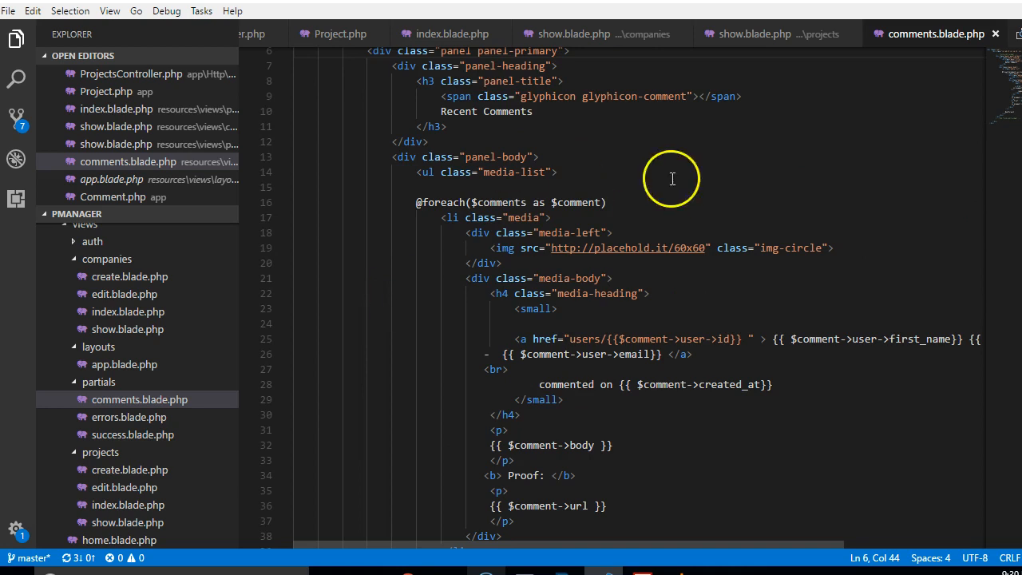
click(770, 33)
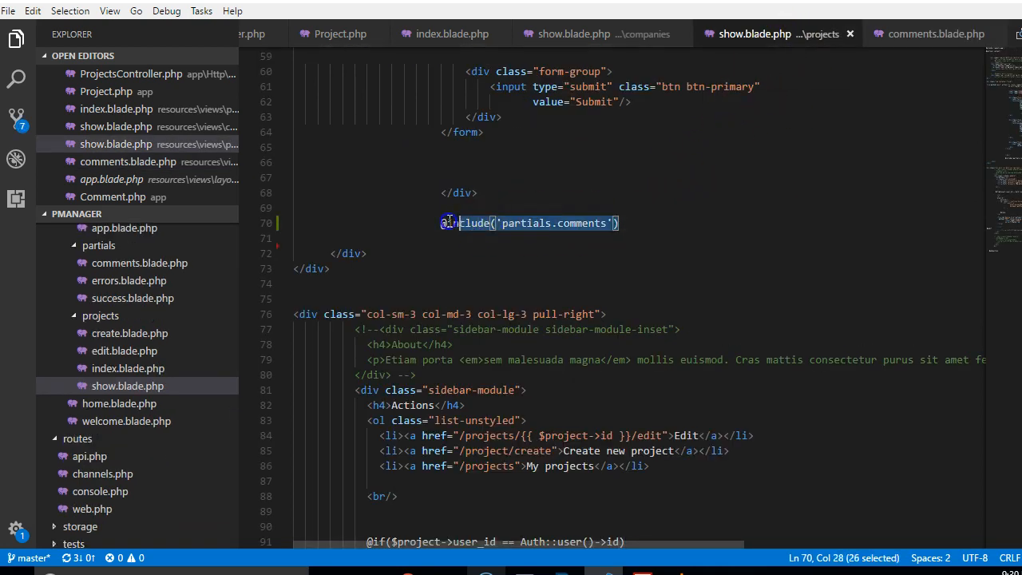
key(Delete)
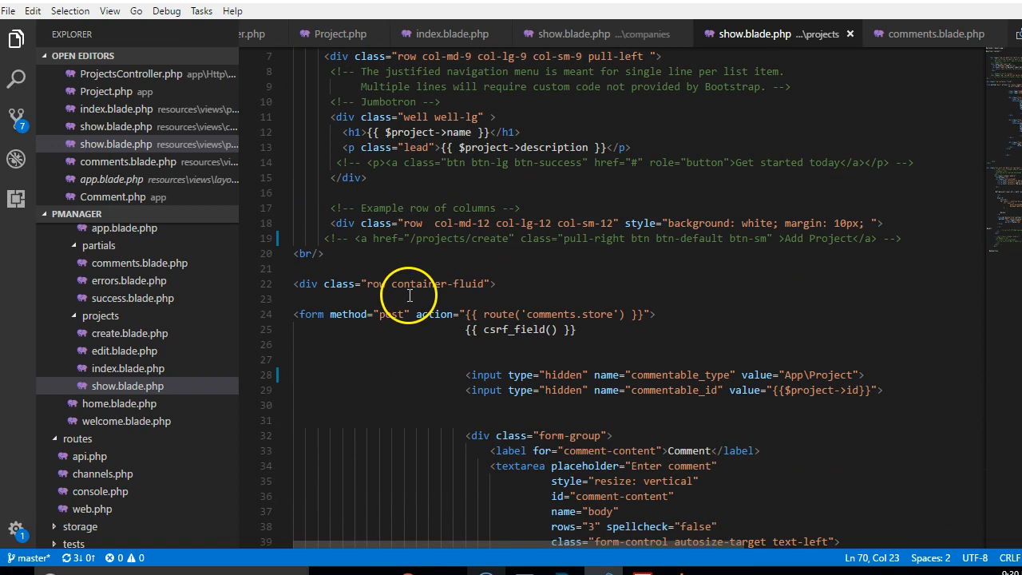
mouse_move(390, 284)
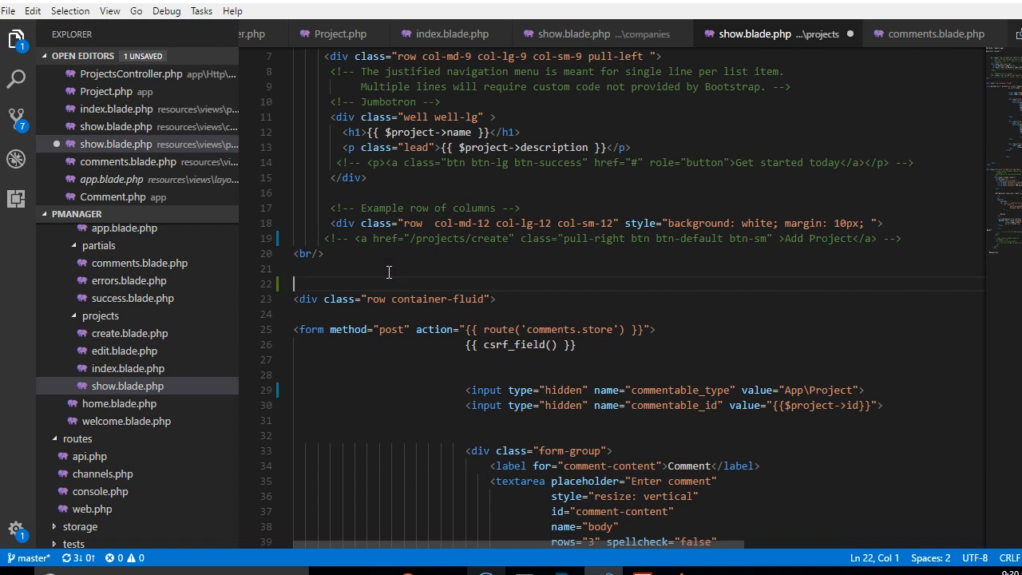
text(@include('partials.comments'))
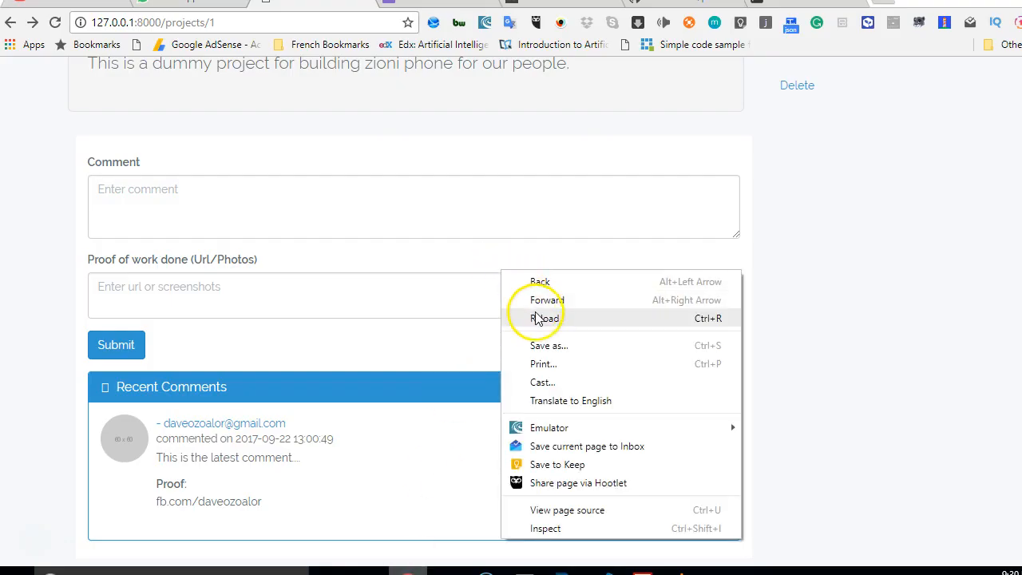
Reload the Zioni Phone project page and scroll to the top to see Recent Comments above the form.
click(539, 319)
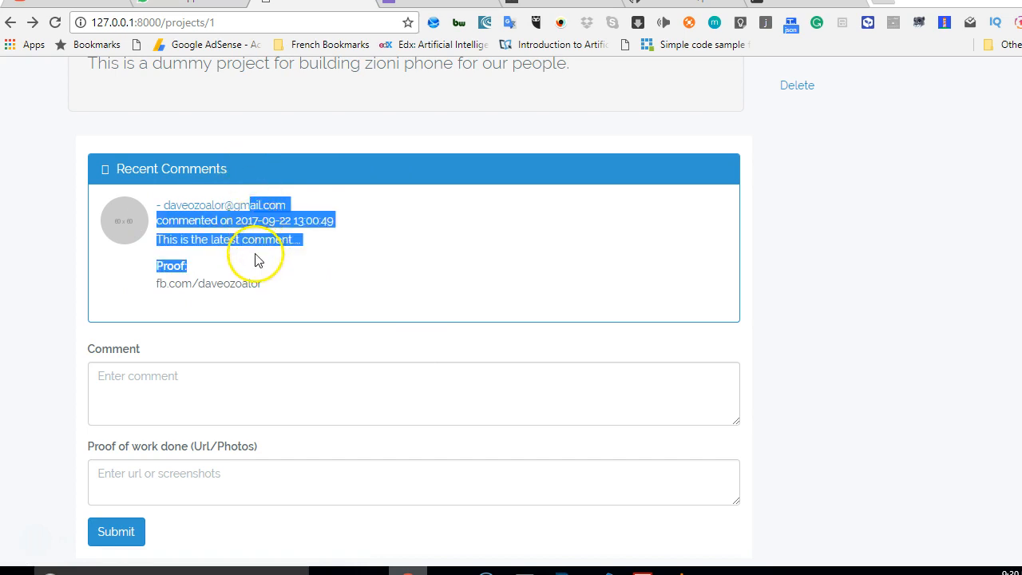
click(232, 407)
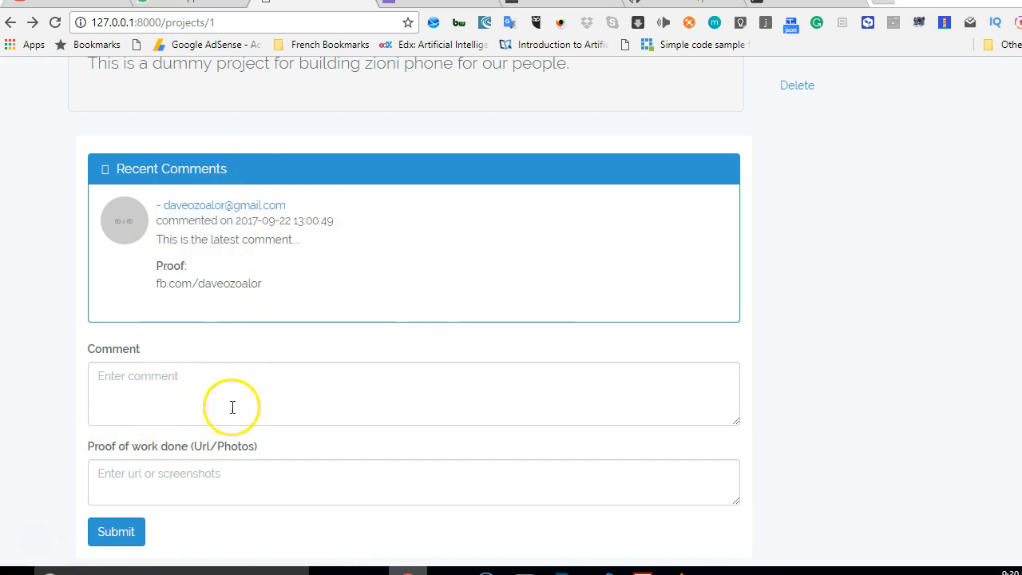
scroll(up, 3)
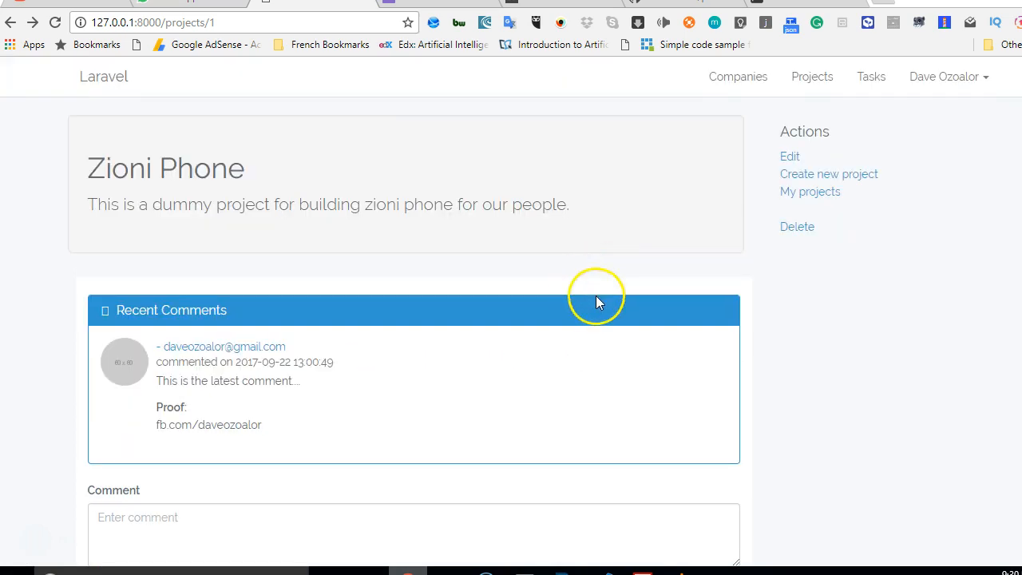
mouse_move(657, 75)
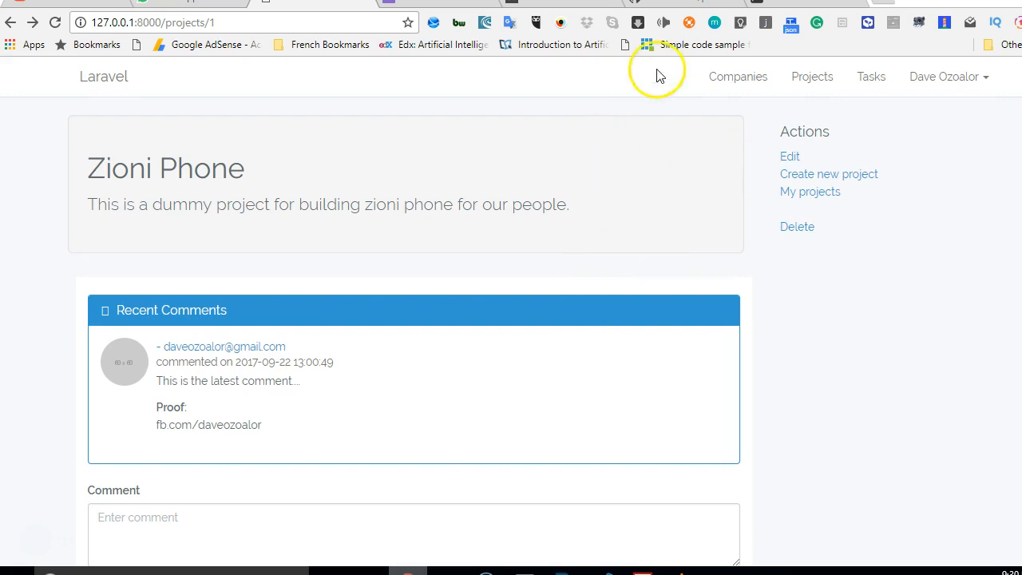
mouse_move(660, 13)
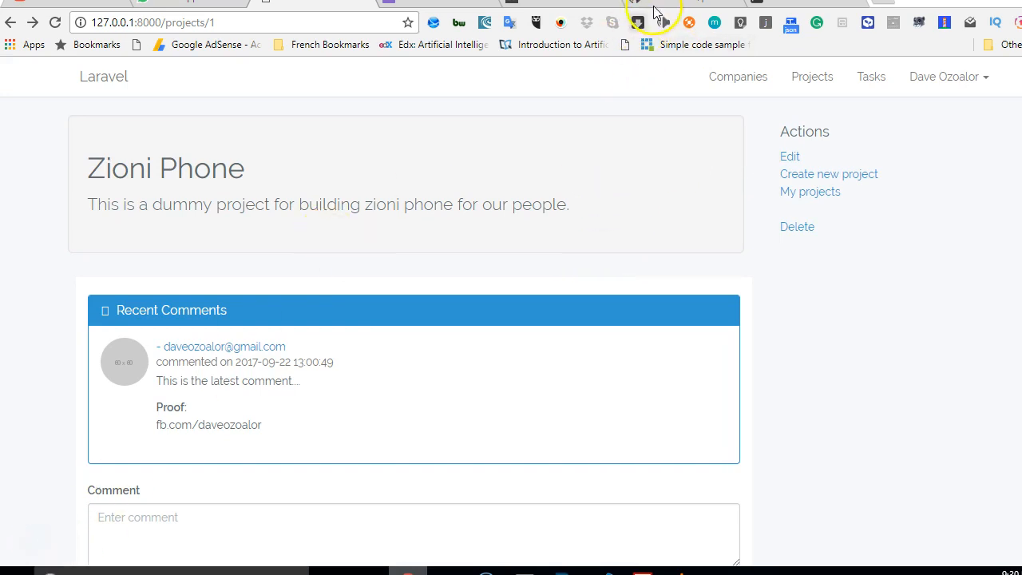
mouse_move(785, 23)
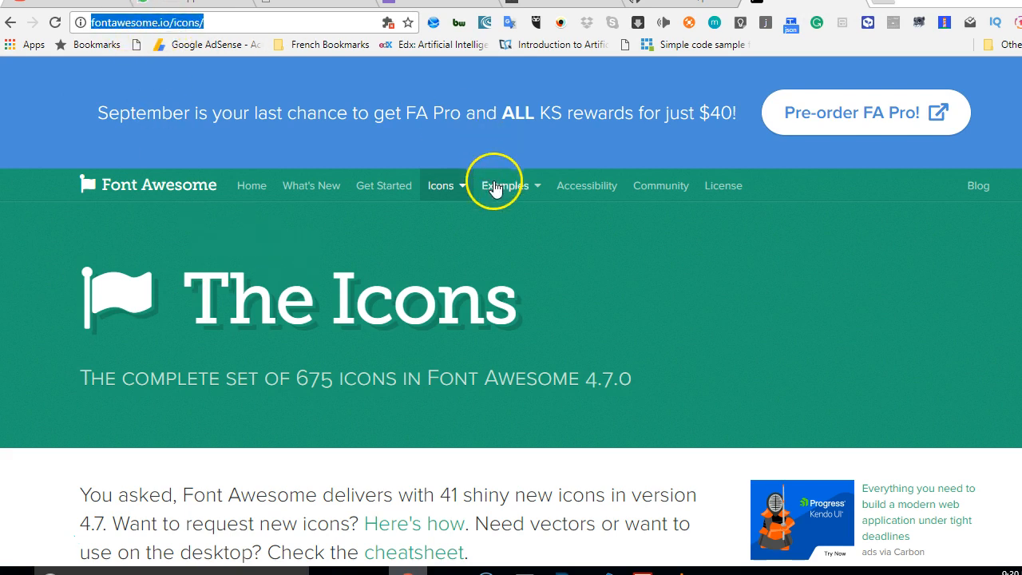
Scroll through the Font Awesome 4.7.0 icon list and return to the top.
scroll(down, 3)
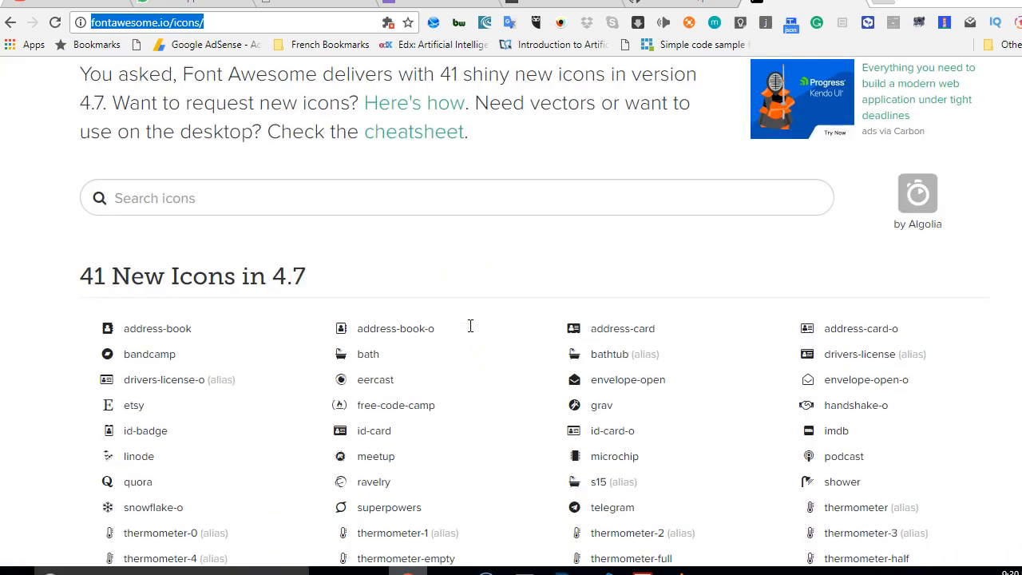
scroll(down, 3)
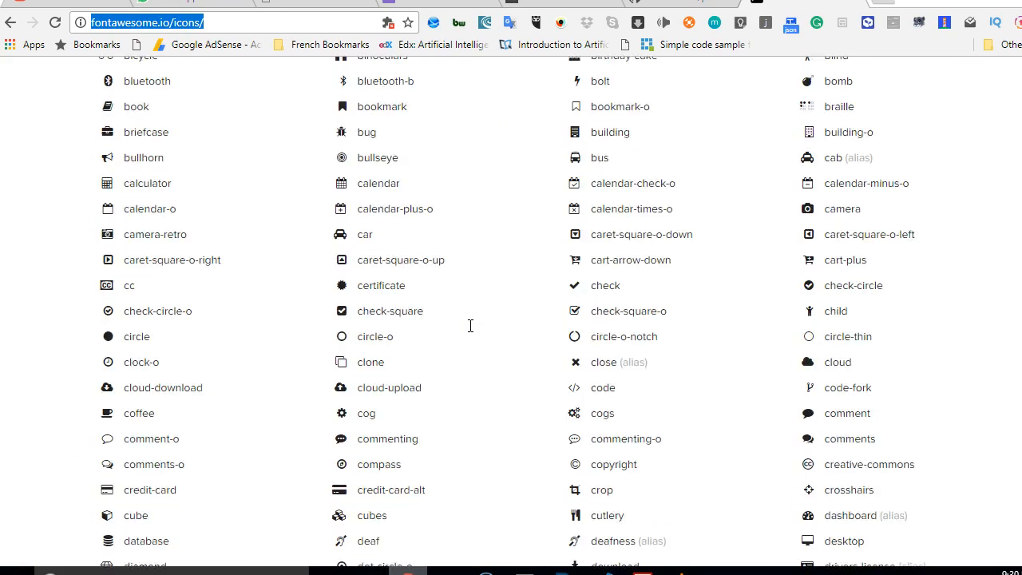
scroll(down, 3)
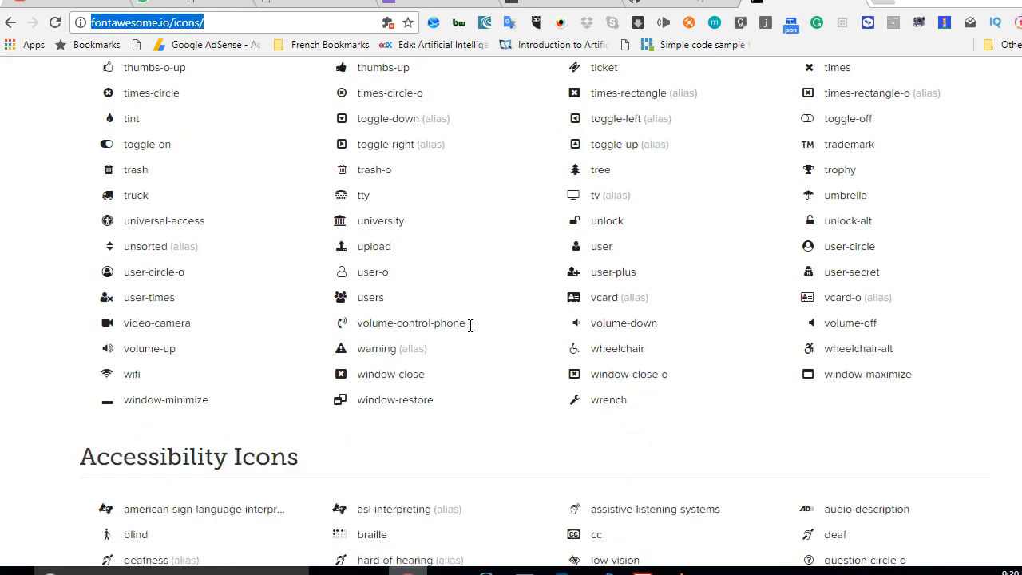
scroll(up, 3)
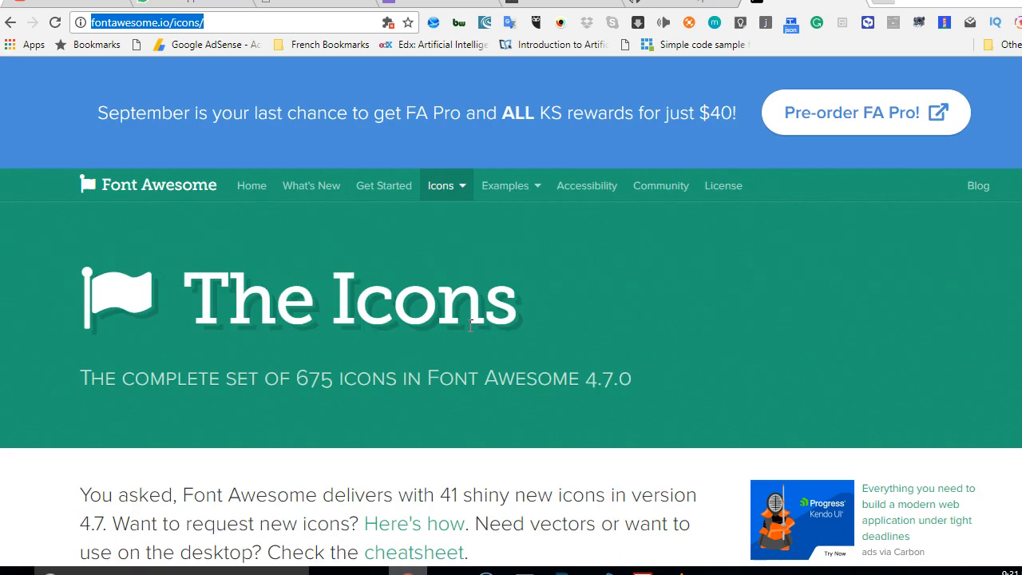
scroll(down, 3)
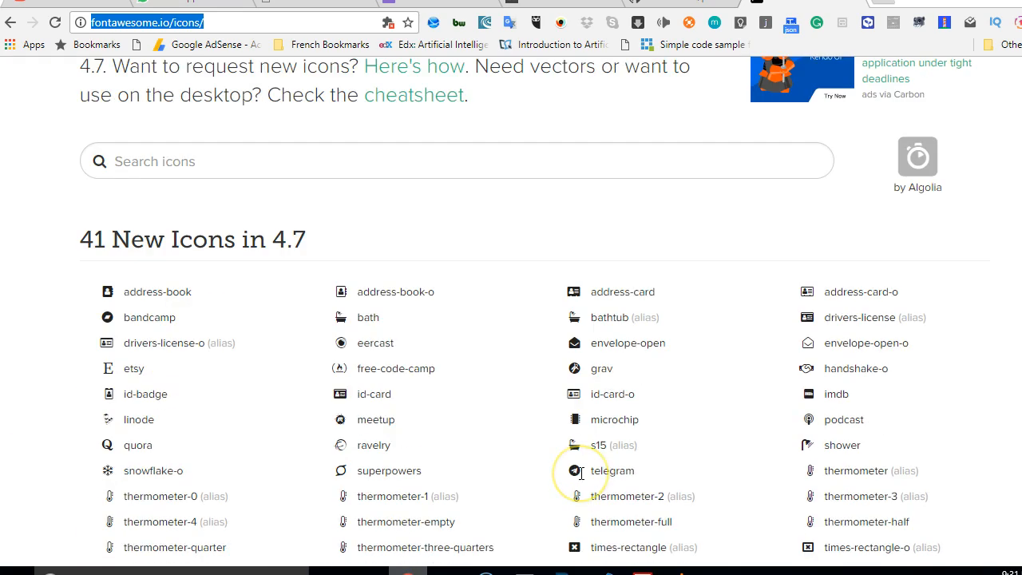
scroll(up, 3)
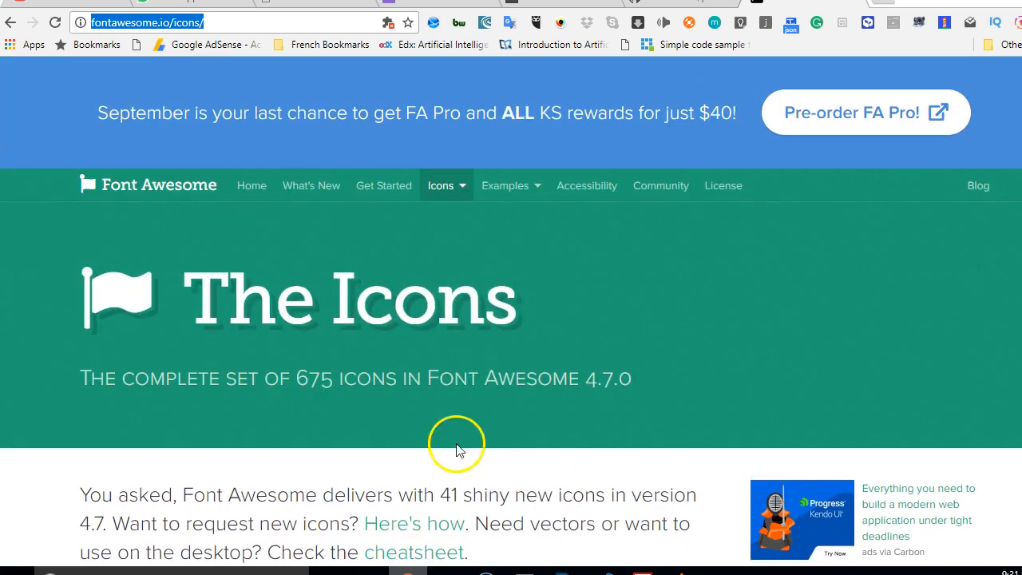
Go to the Get Started guide and locate the Font Awesome CDN section.
click(383, 186)
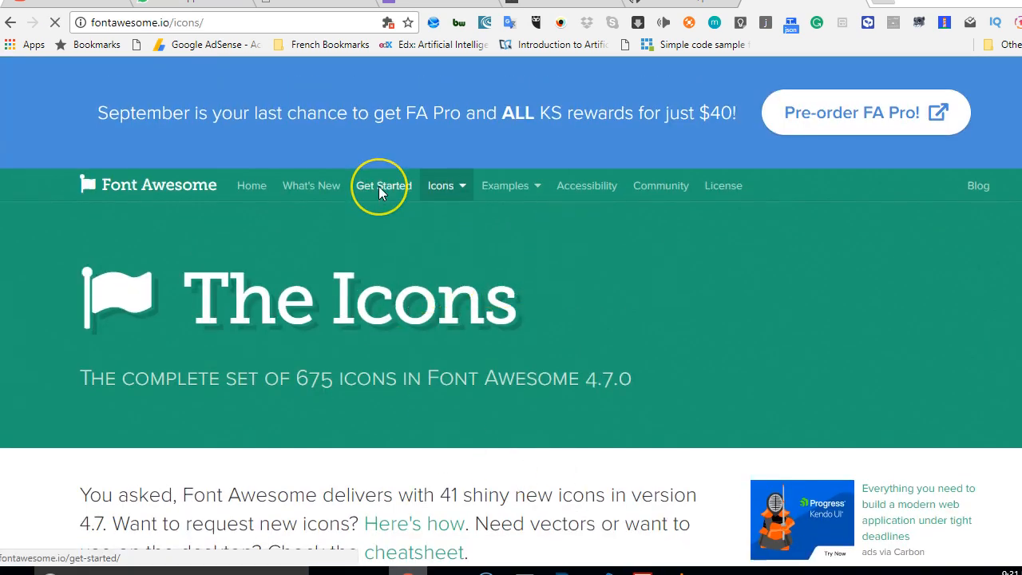
click(383, 185)
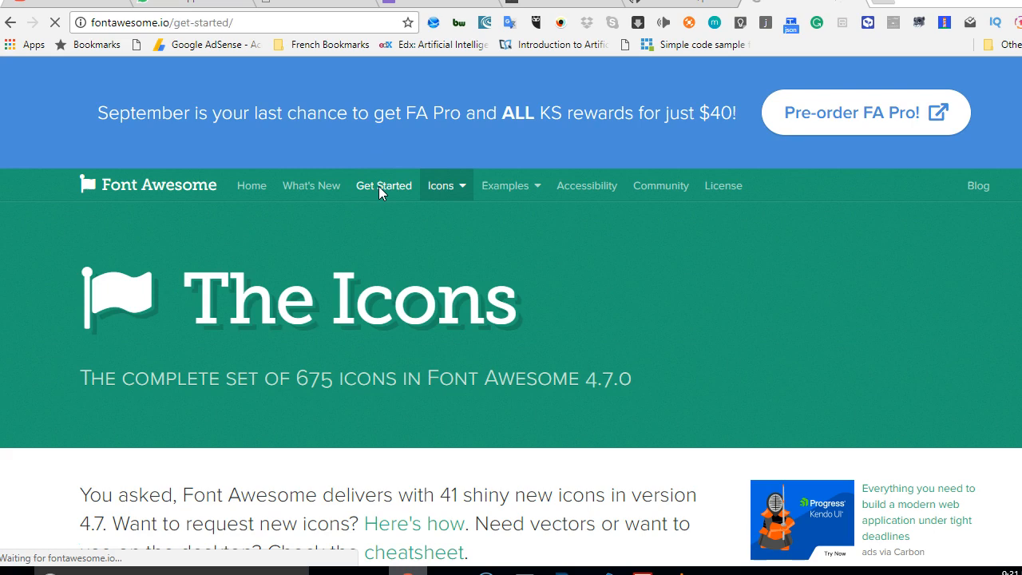
click(383, 185)
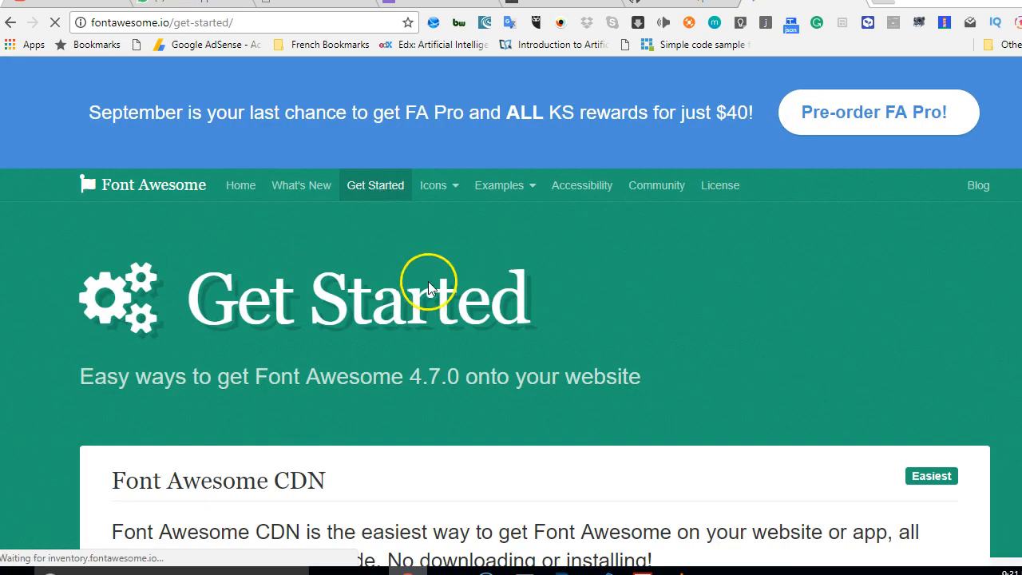
scroll(down, 3)
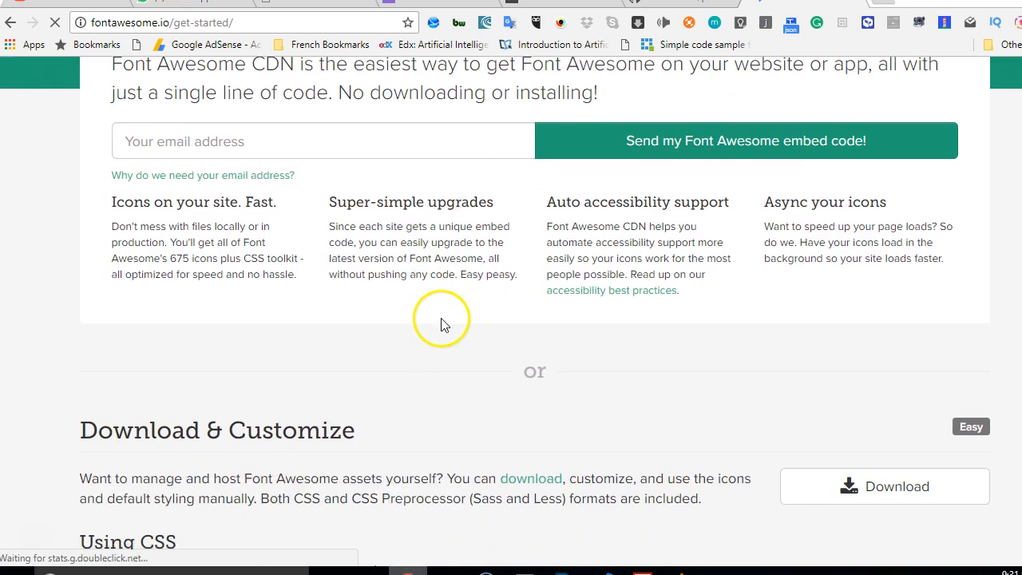
scroll(up, 3)
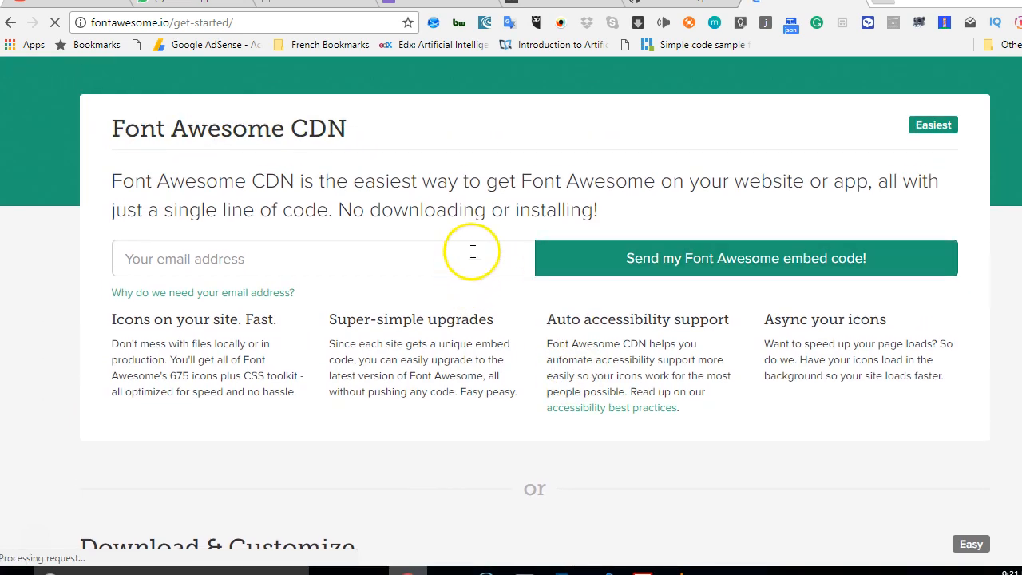
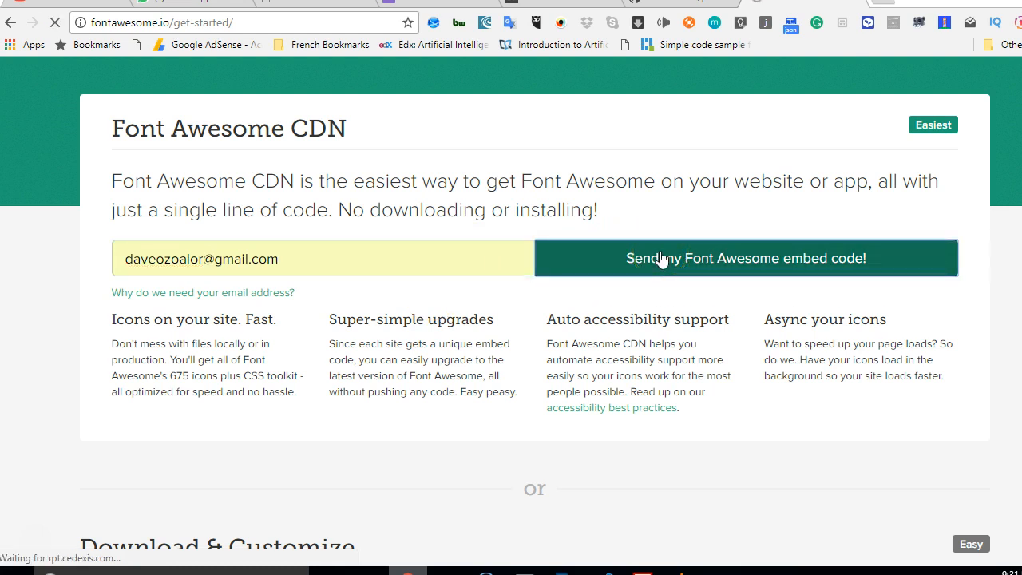
Enter the 'dave' email address and send the Font Awesome embed code request.
scroll(down, 3)
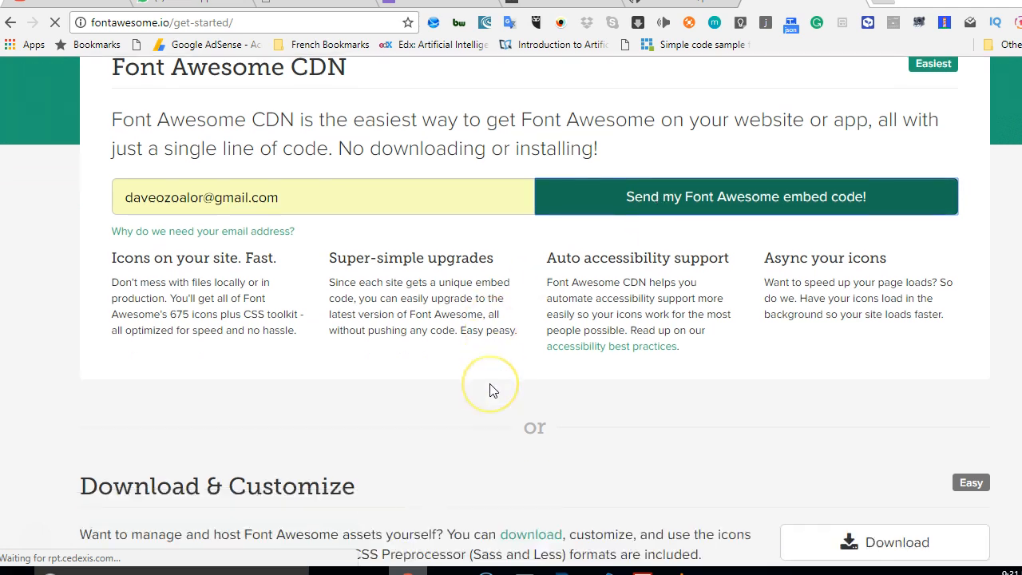
scroll(down, 3)
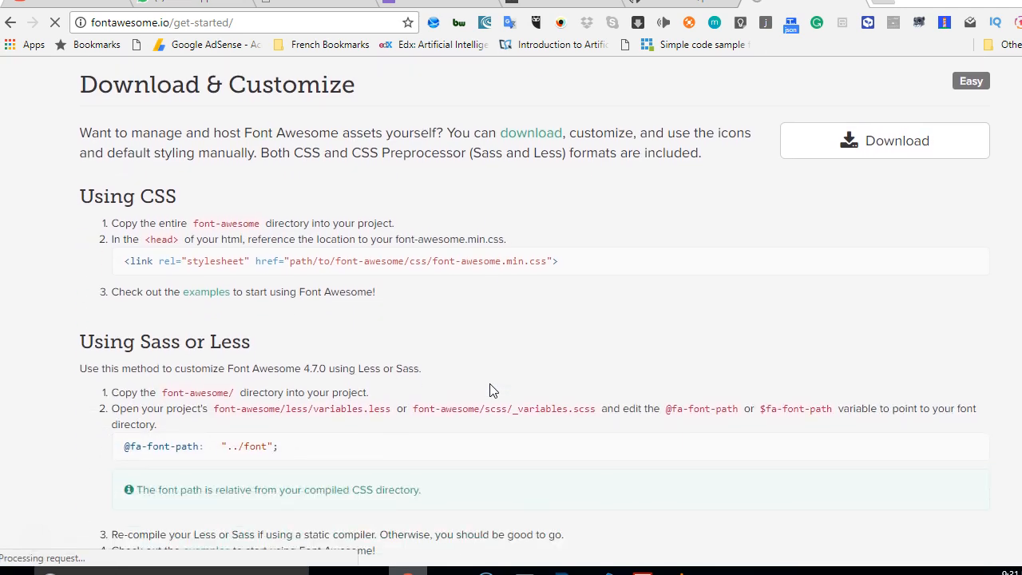
scroll(down, 3)
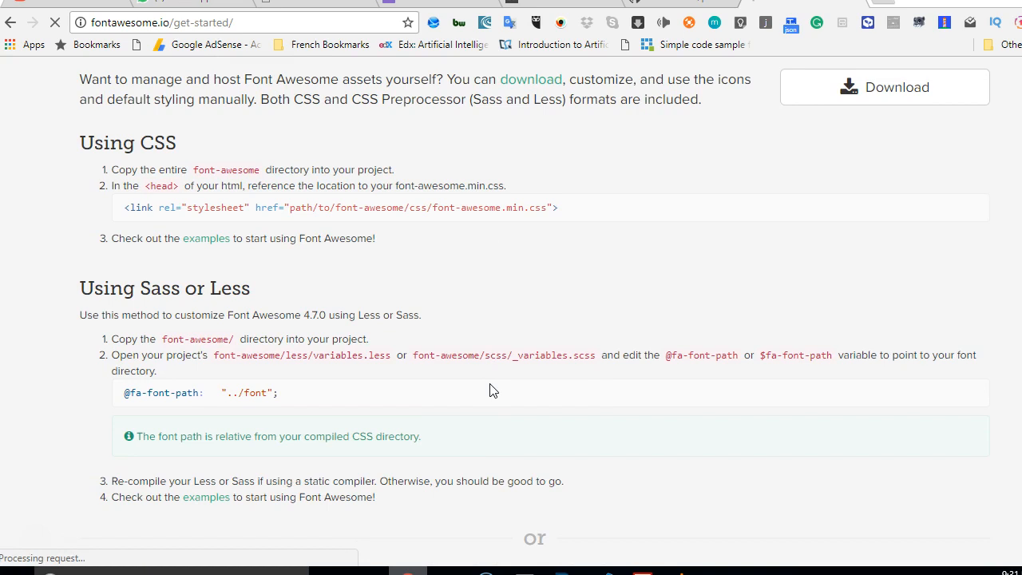
scroll(down, 3)
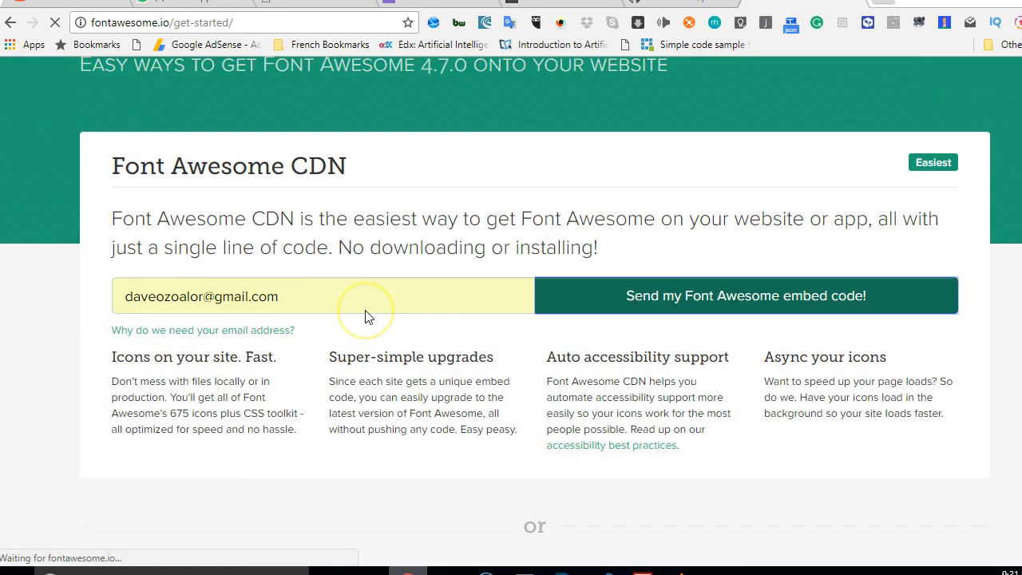
click(747, 296)
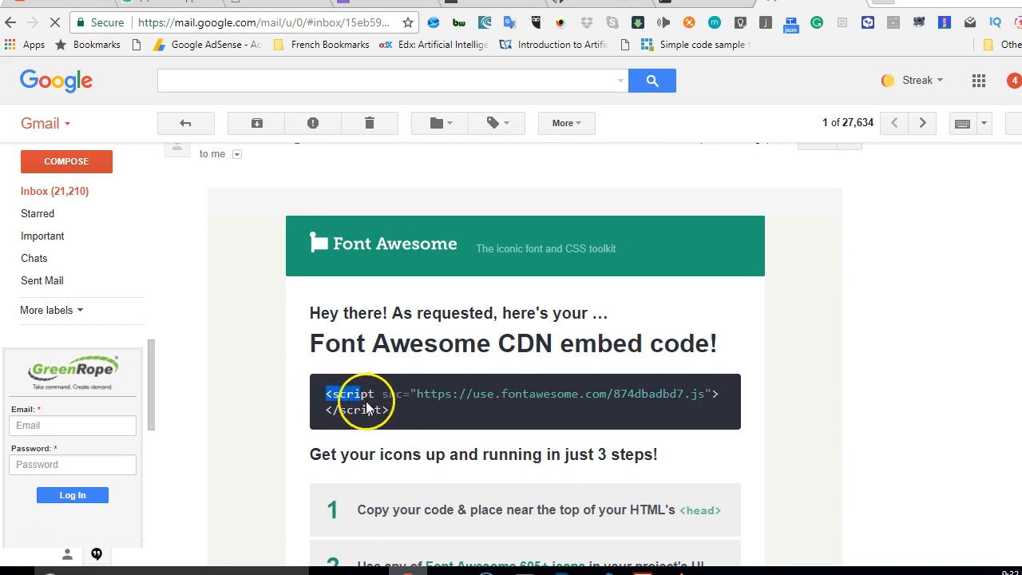
Copy the selected <script> embed code from the Font Awesome email in Gmail.
right_click(364, 402)
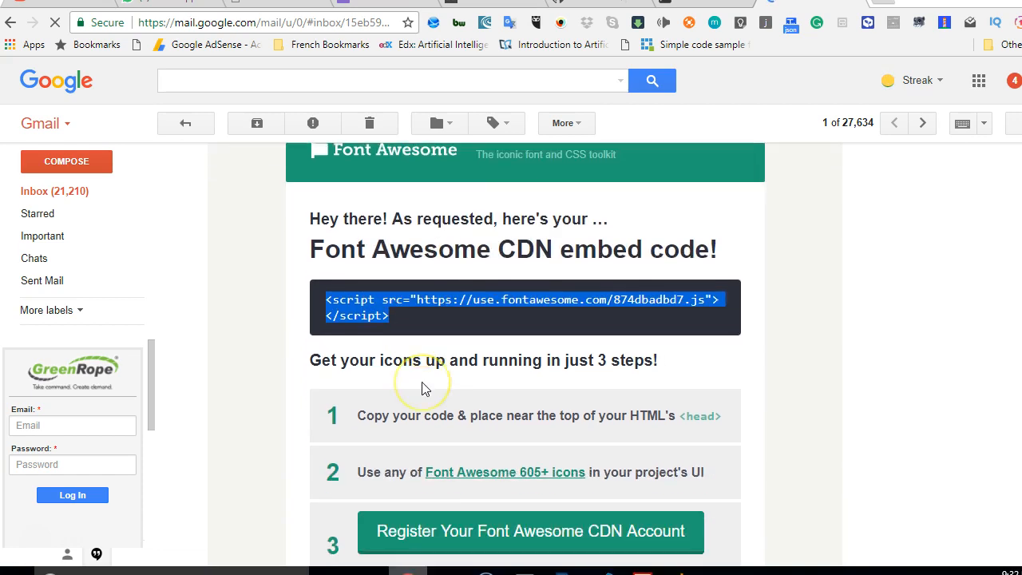
scroll(down, 3)
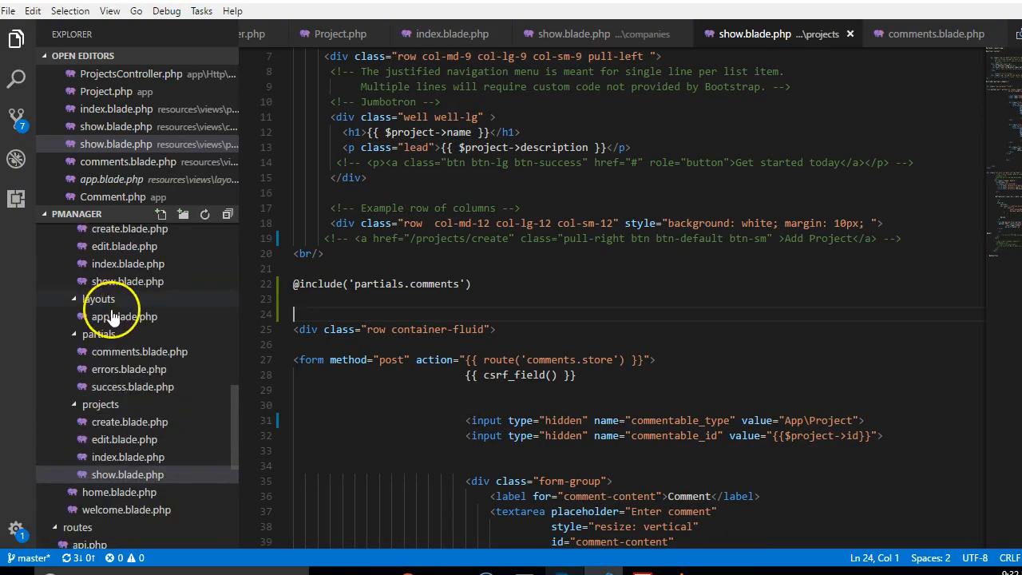
click(124, 316)
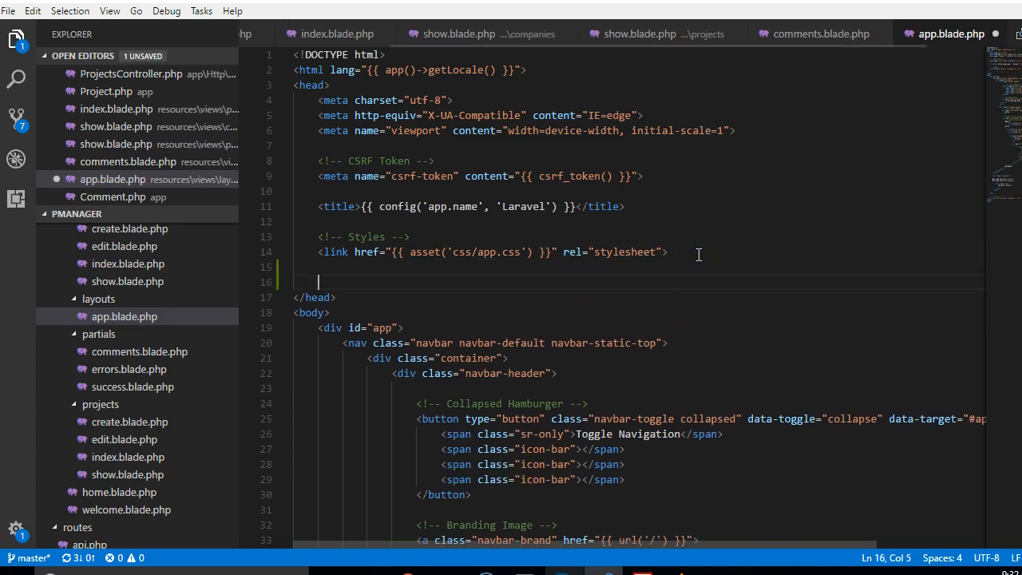
text(<script src="https://use.fontawesome.com/874dbadbd7.js"></script>)
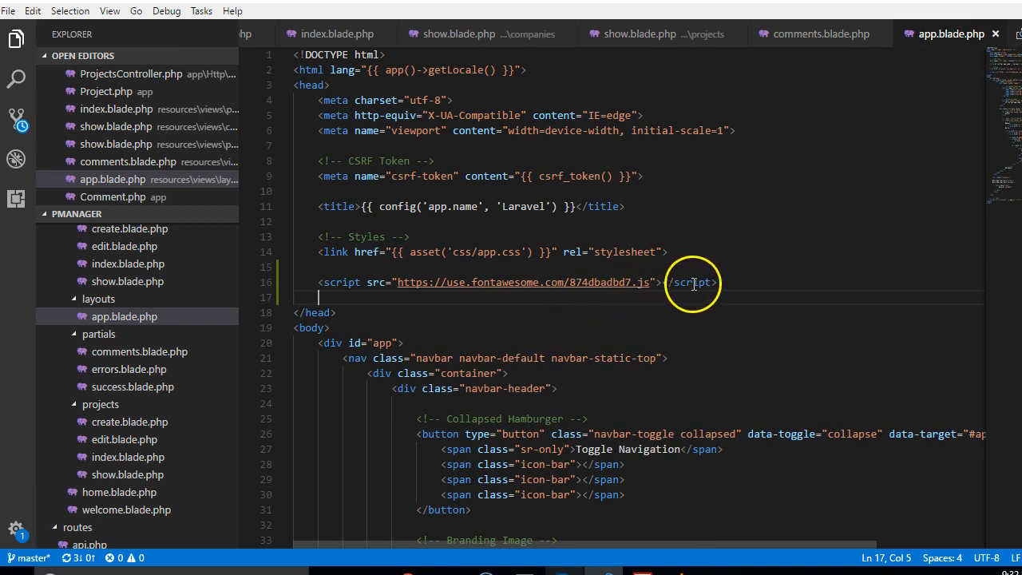
scroll(down, 3)
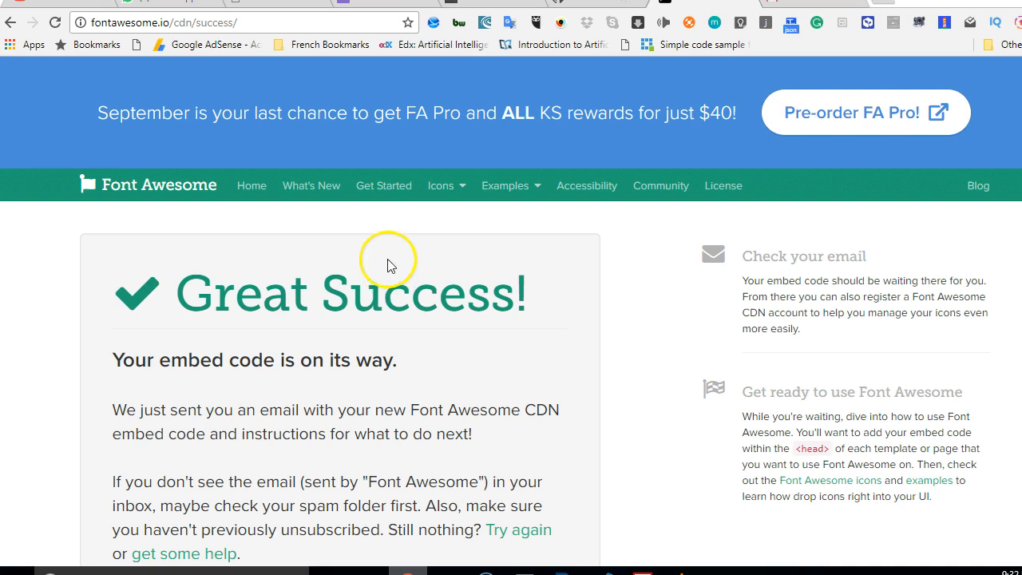
Search the Font Awesome icon gallery for 'company'.
click(441, 186)
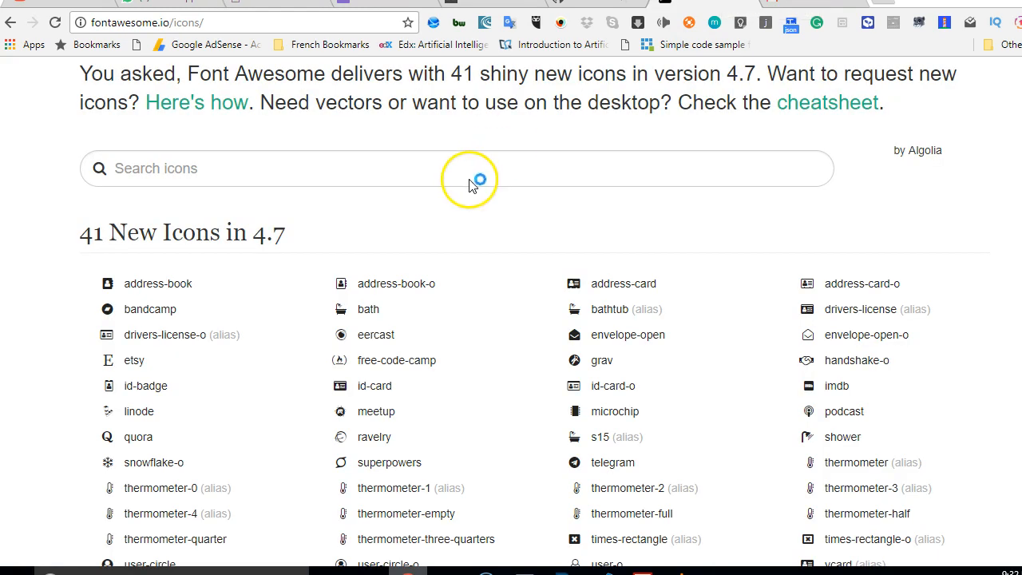
mouse_move(327, 189)
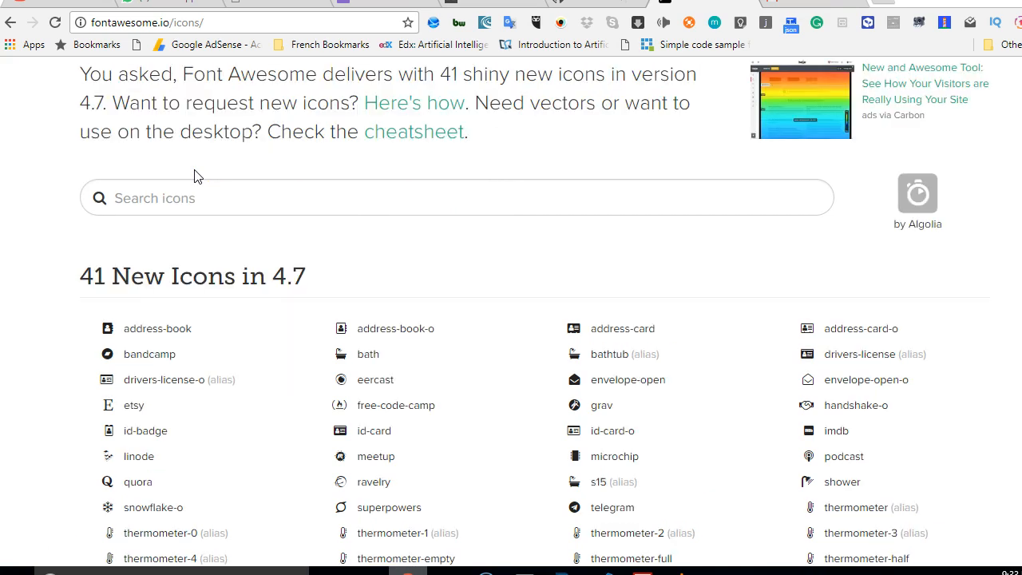
click(169, 198)
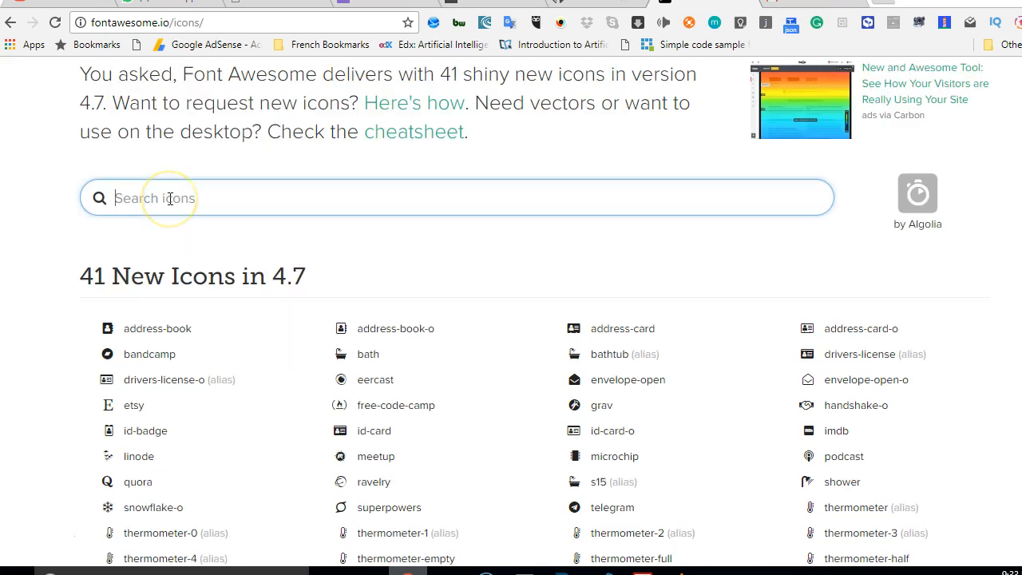
text(company)
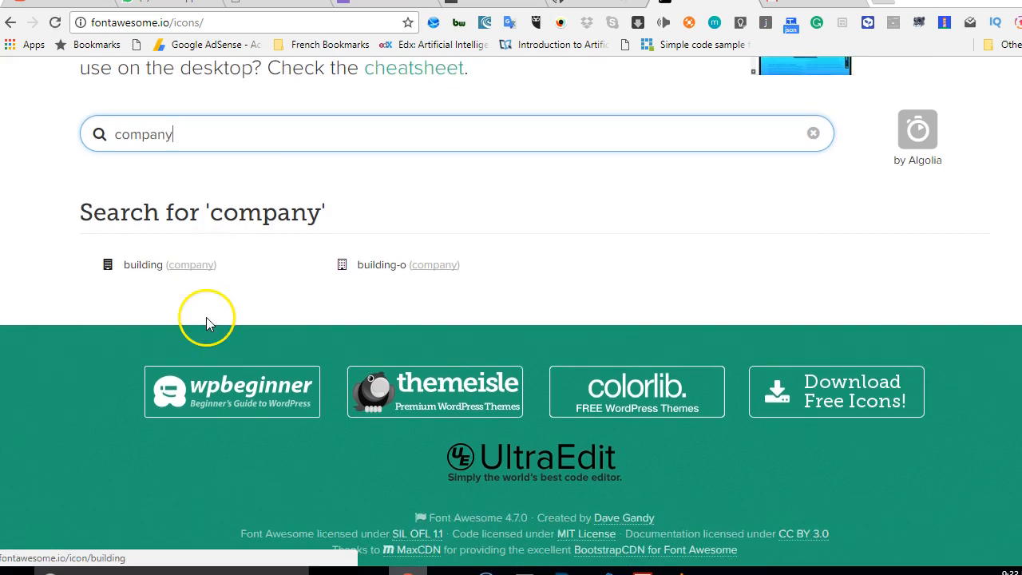
Select the <i class="fa fa-building"> markup on the building icon's page.
click(143, 265)
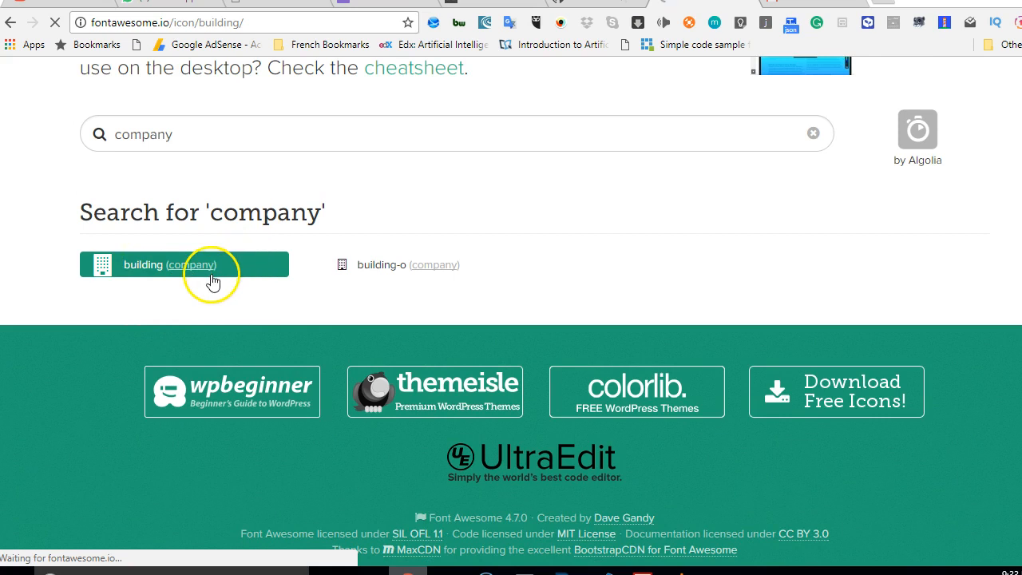
click(184, 265)
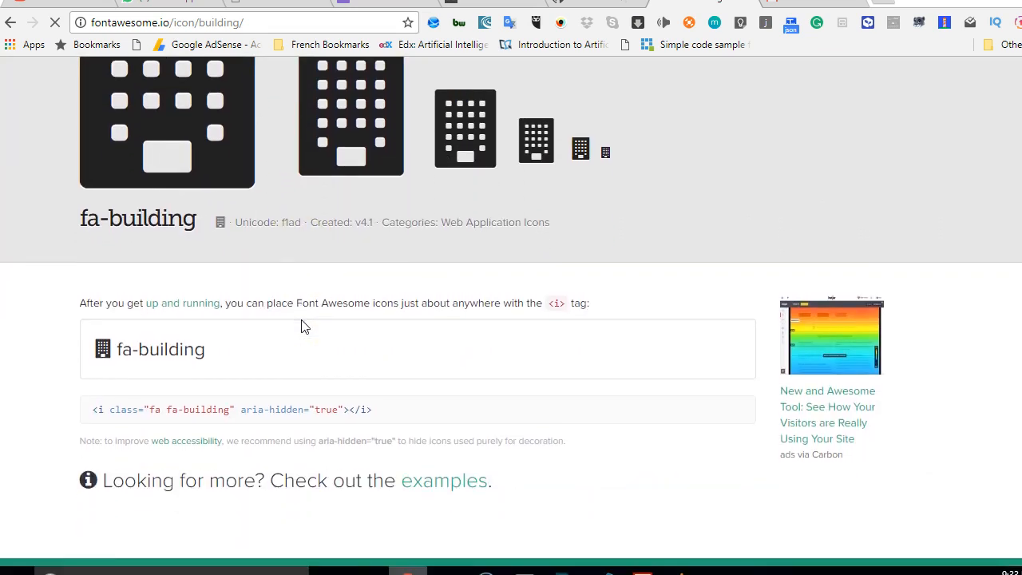
triple_click(232, 409)
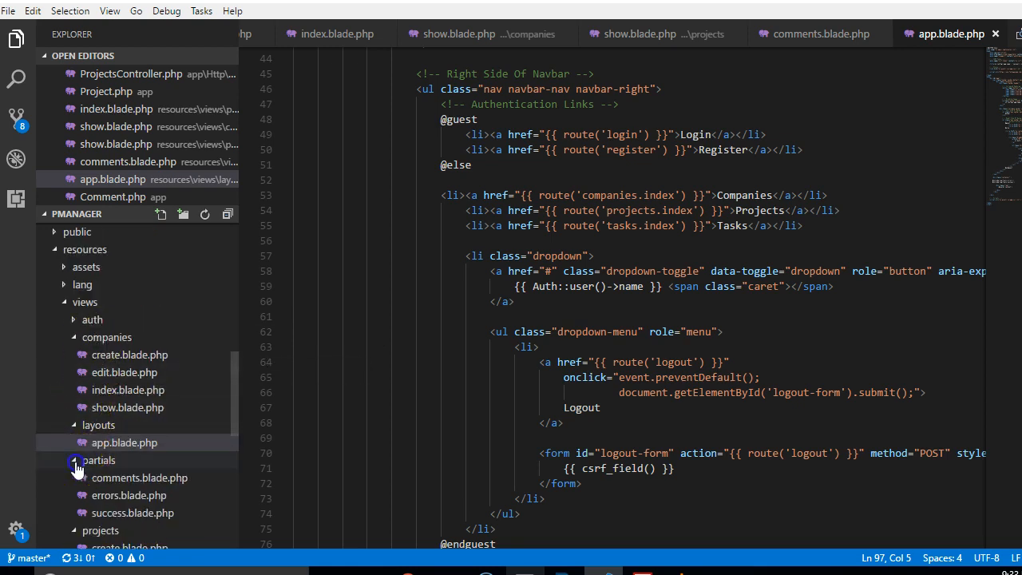
click(99, 460)
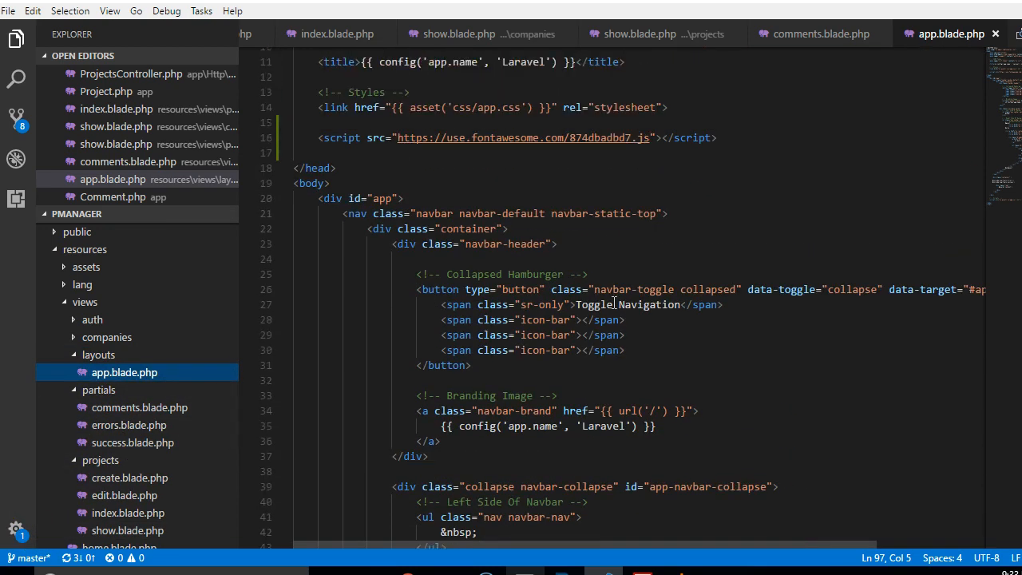
scroll(down, 3)
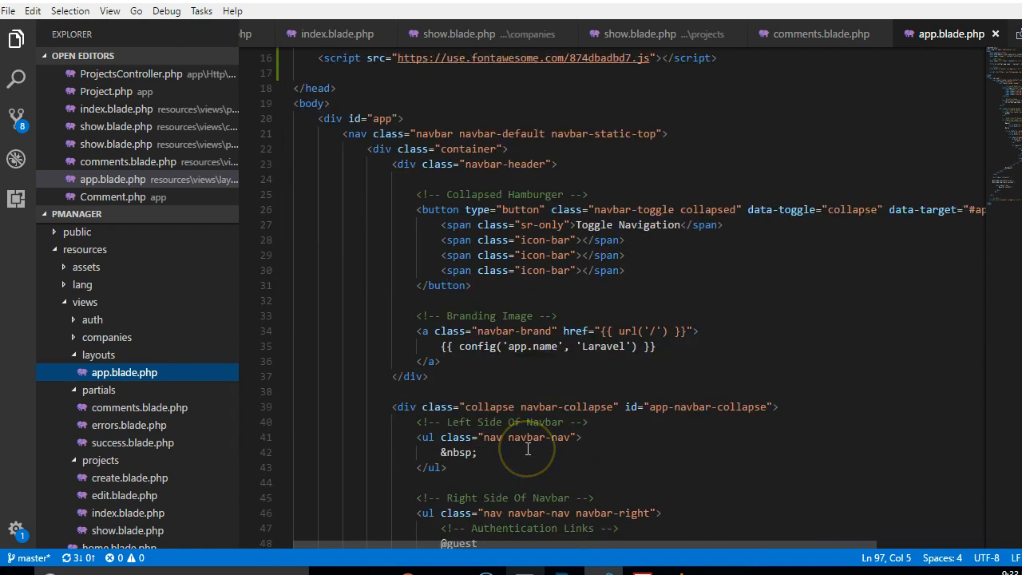
scroll(down, 3)
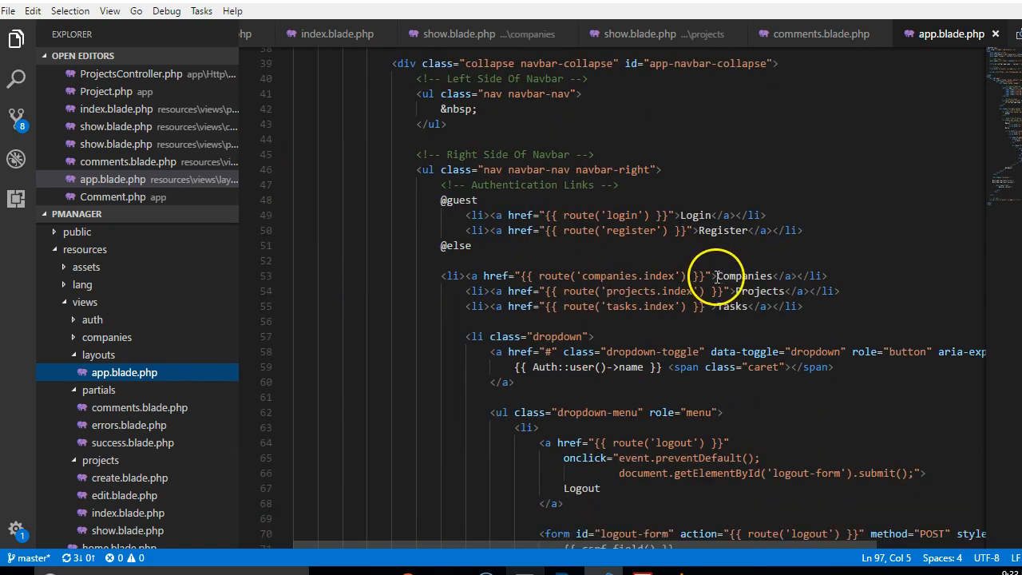
click(715, 274)
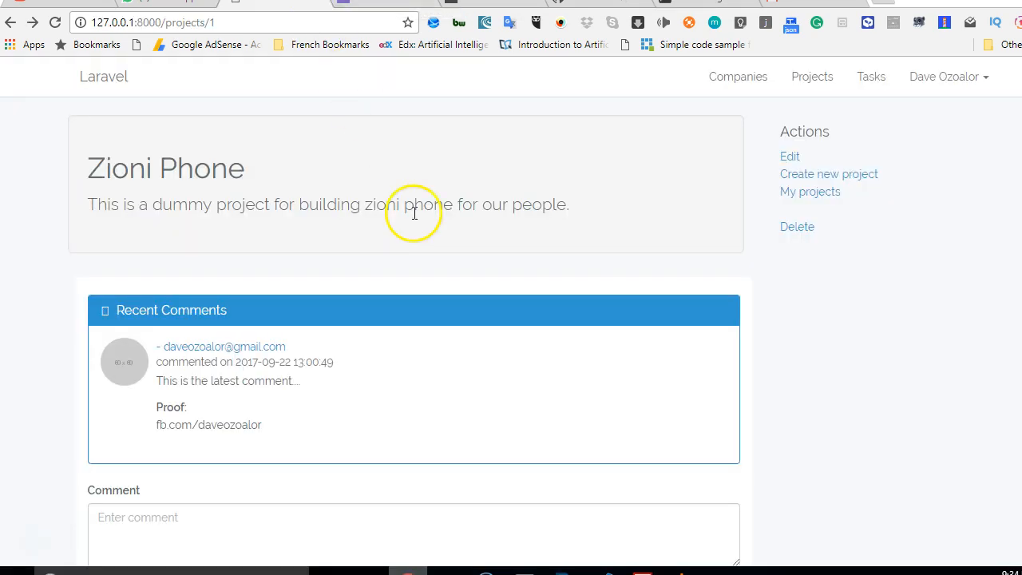
Reload the Zioni Phone project page to see the building icon on the Companies link.
right_click(413, 212)
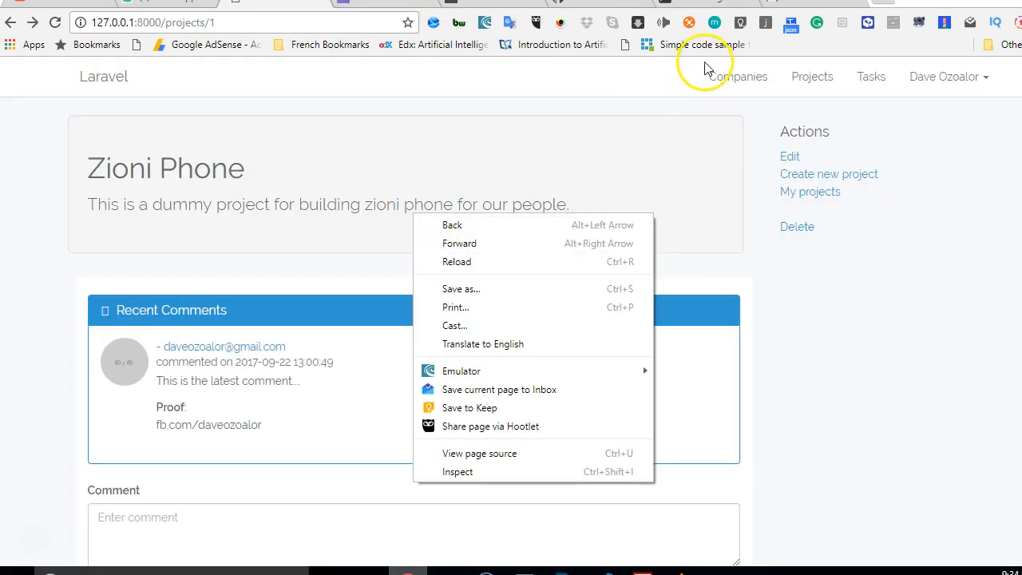
mouse_move(488, 252)
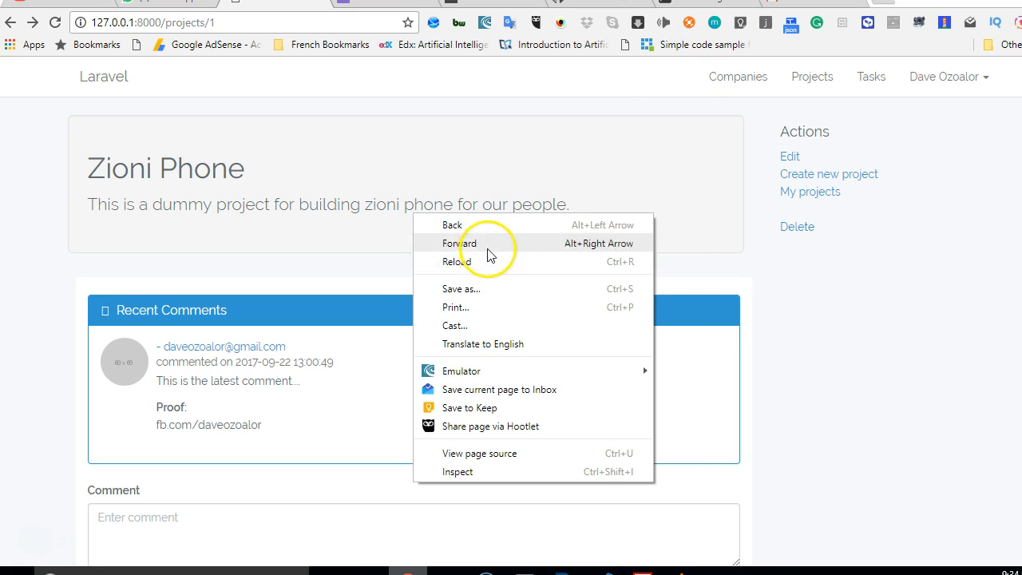
click(456, 262)
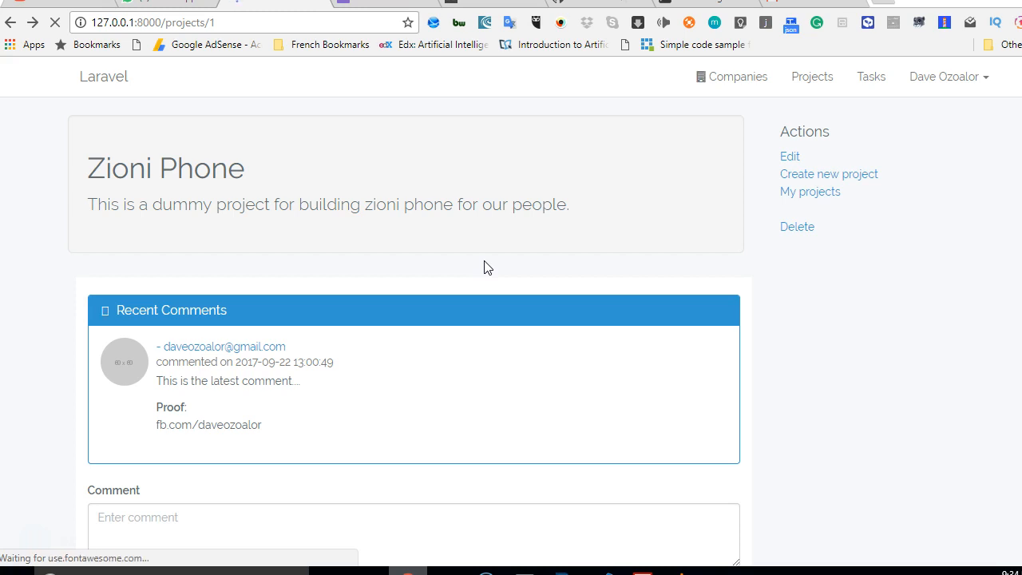
mouse_move(709, 81)
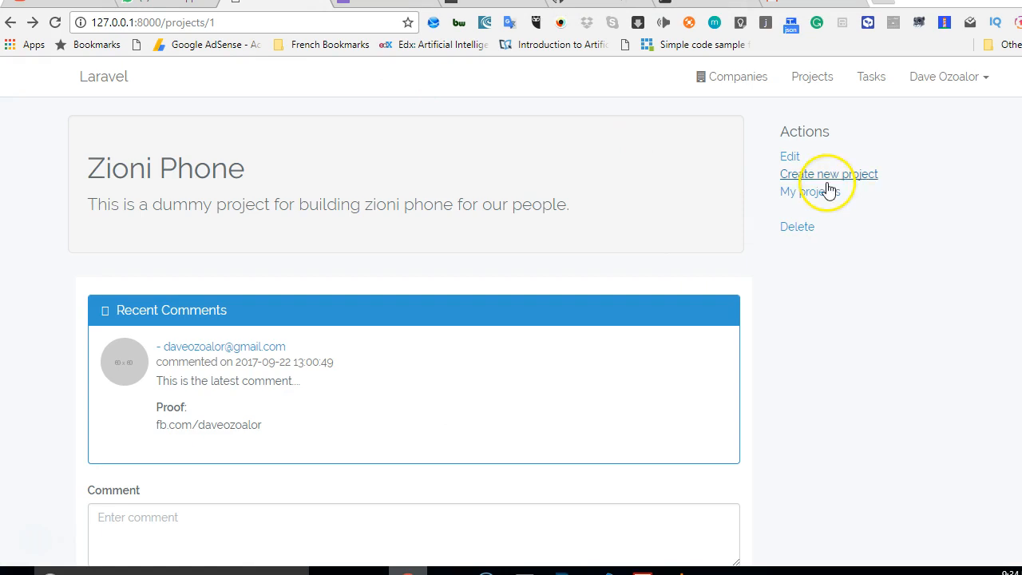
mouse_move(779, 232)
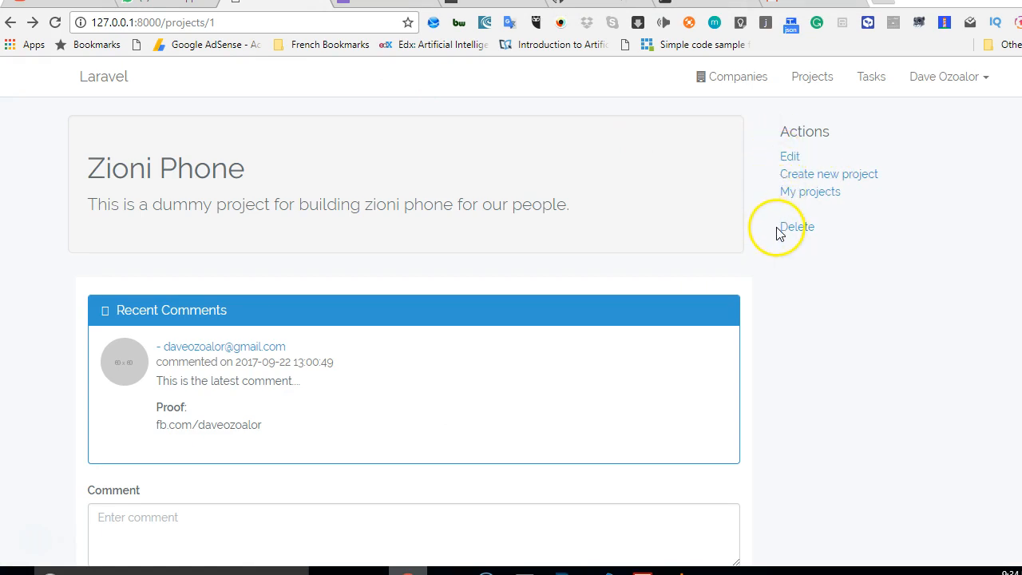
mouse_move(109, 311)
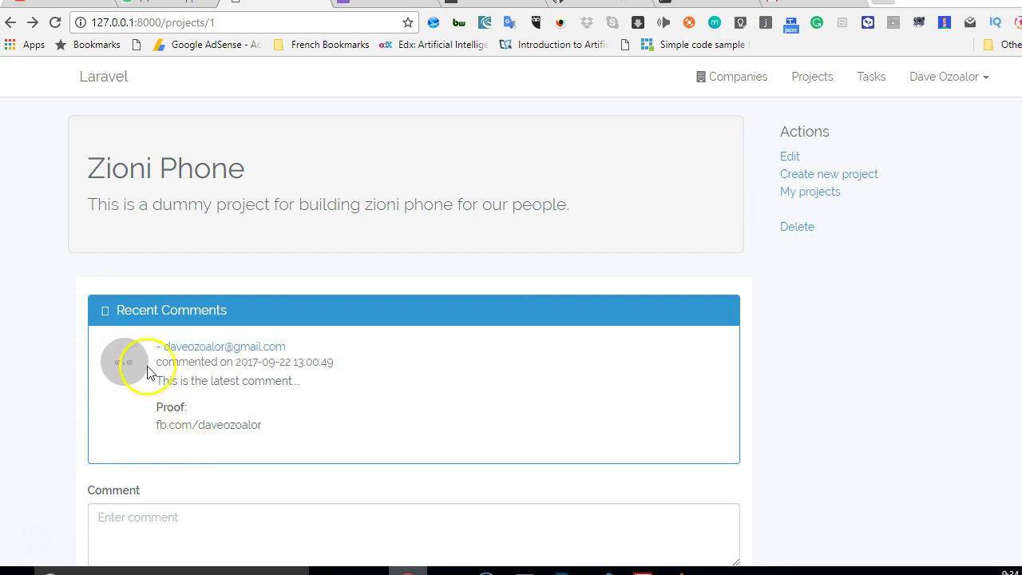
scroll(down, 3)
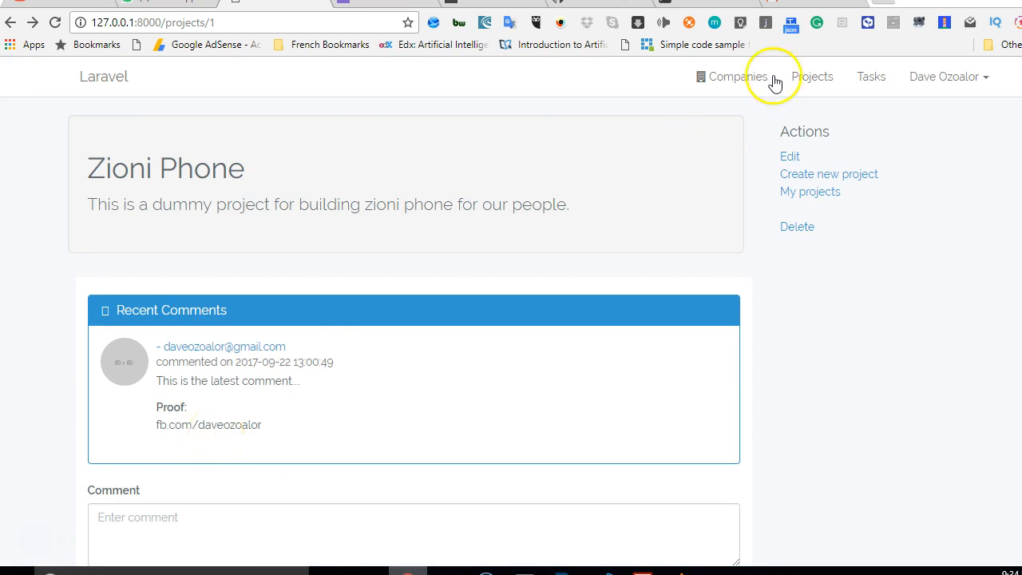
mouse_move(715, 77)
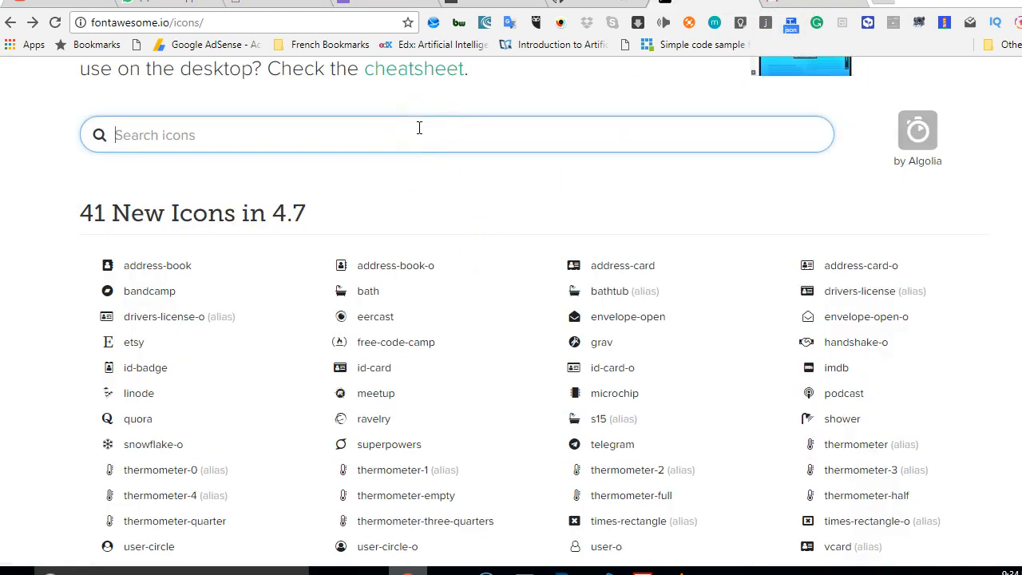
Search Font Awesome icons for 'pro', then for 'work'.
text(project)
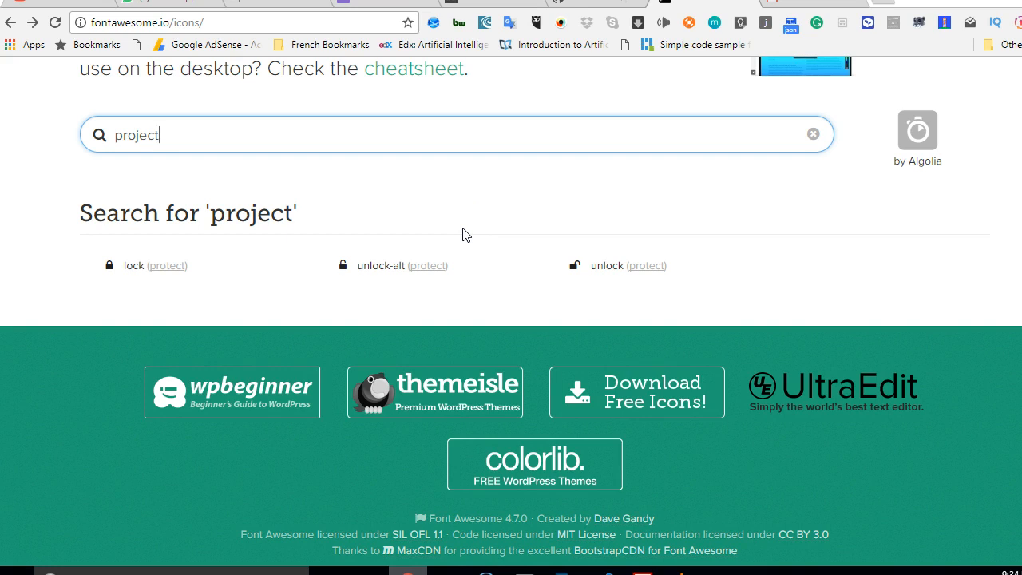
text(work)
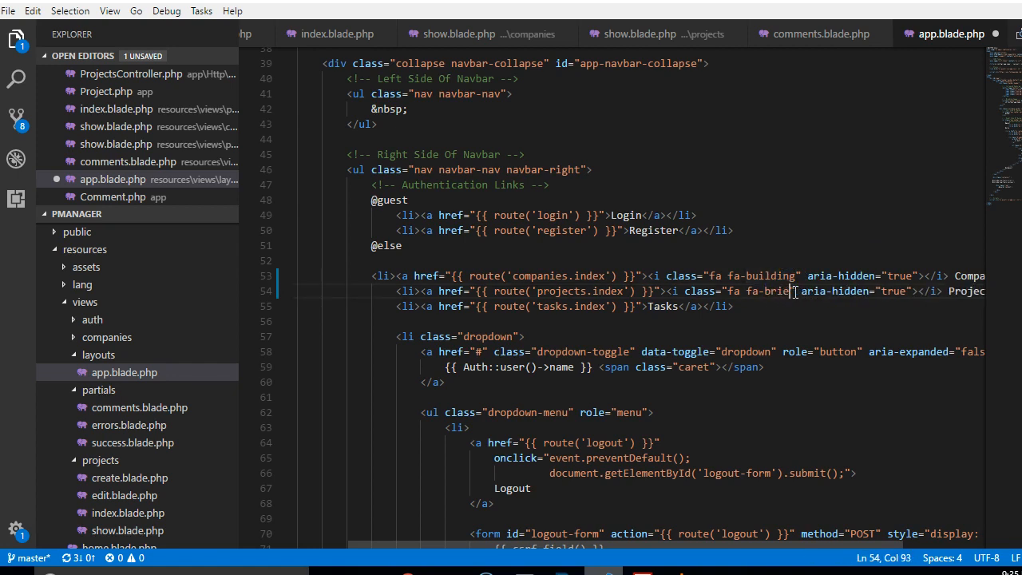
Complete the <i class="fa fa-briefcase"> tag before the Projects navbar link text.
text(fcase)
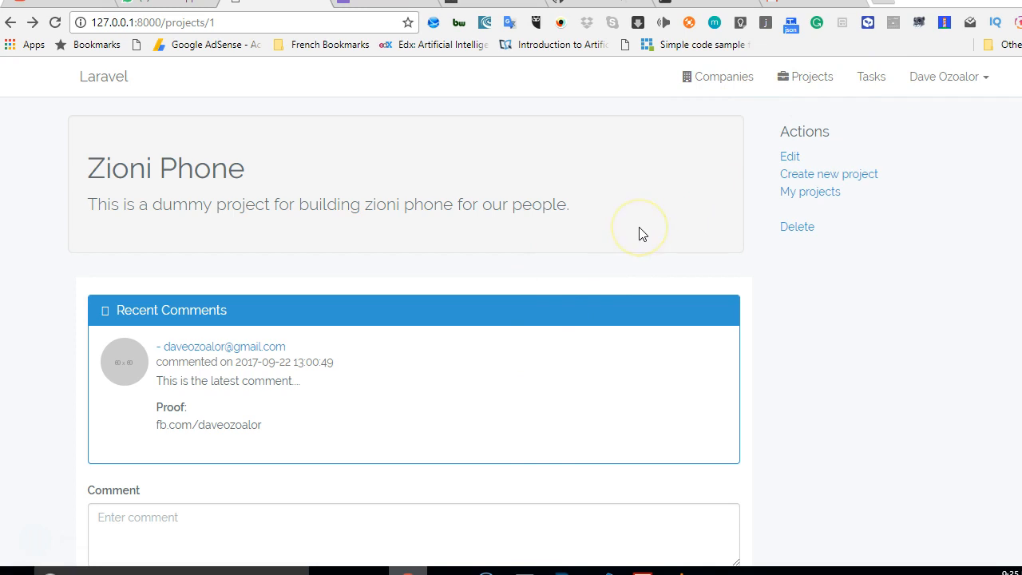
mouse_move(673, 162)
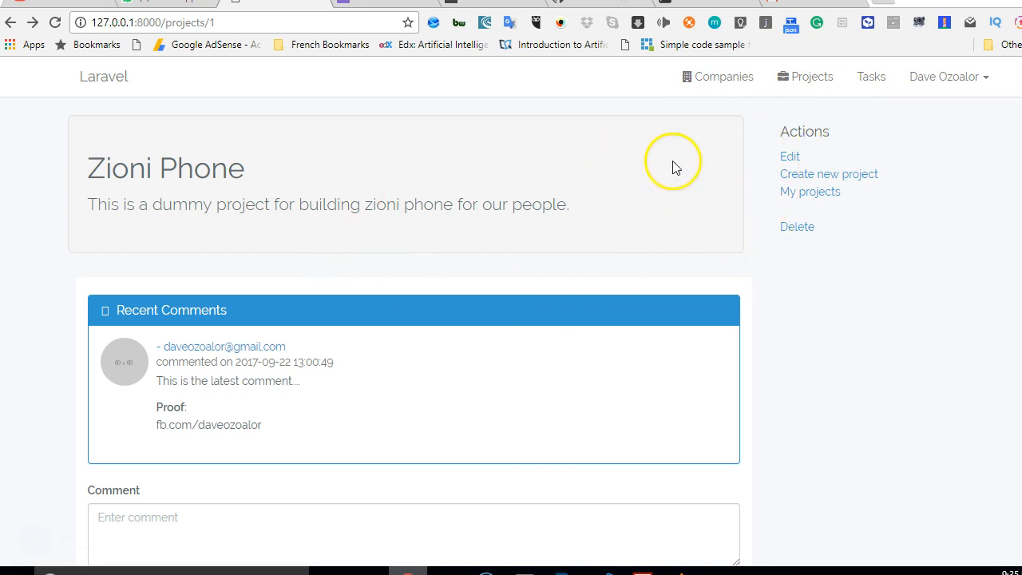
mouse_move(859, 80)
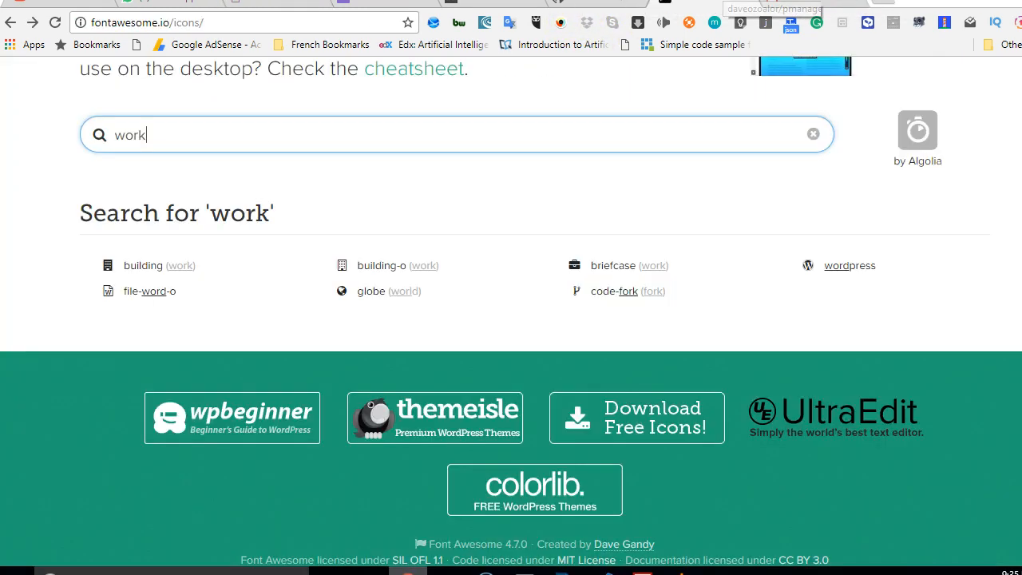
Clear the Font Awesome icon search and search for 'ta' to find task icons.
key(Backspace)
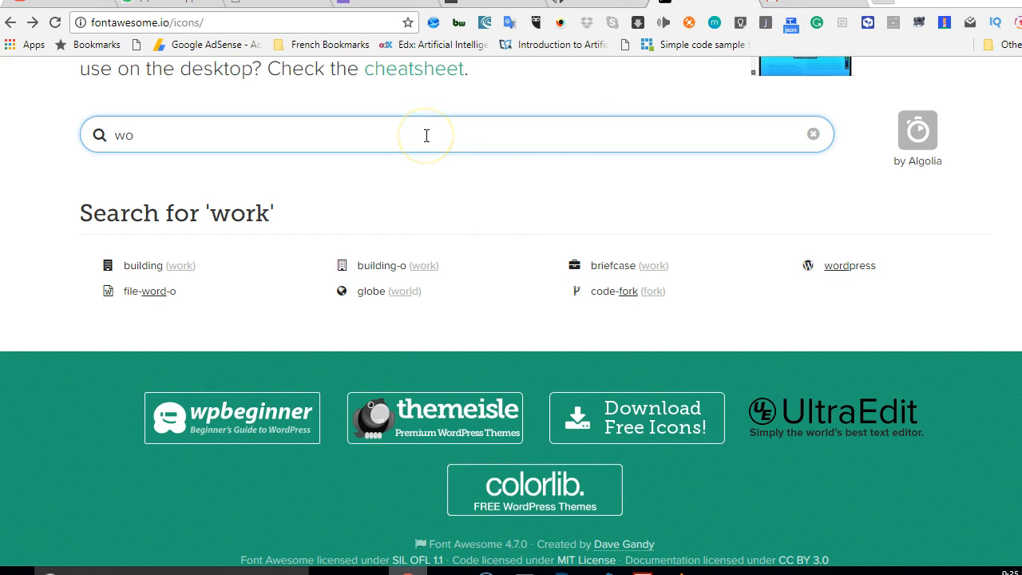
text(task)
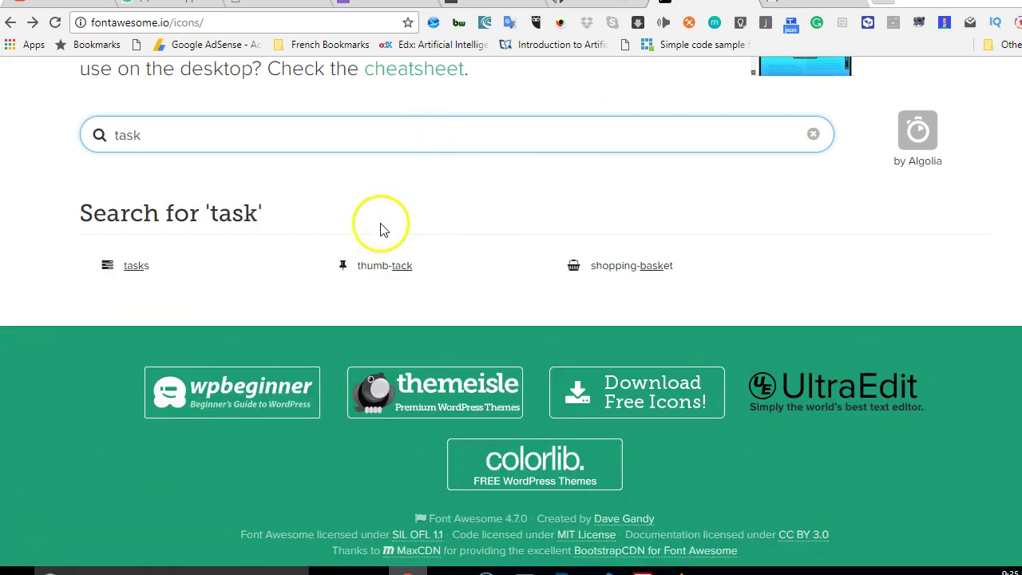
mouse_move(359, 269)
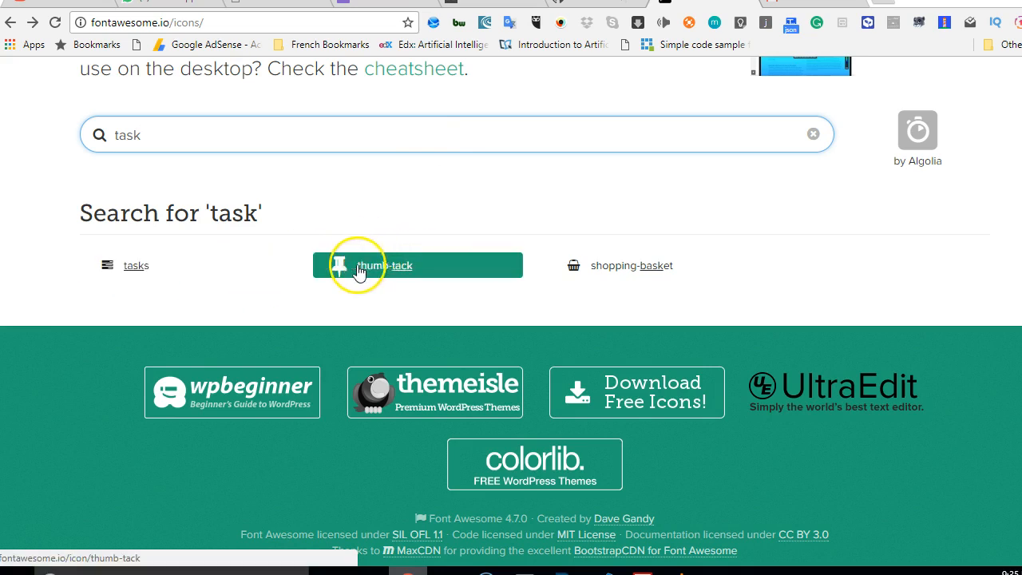
mouse_move(131, 268)
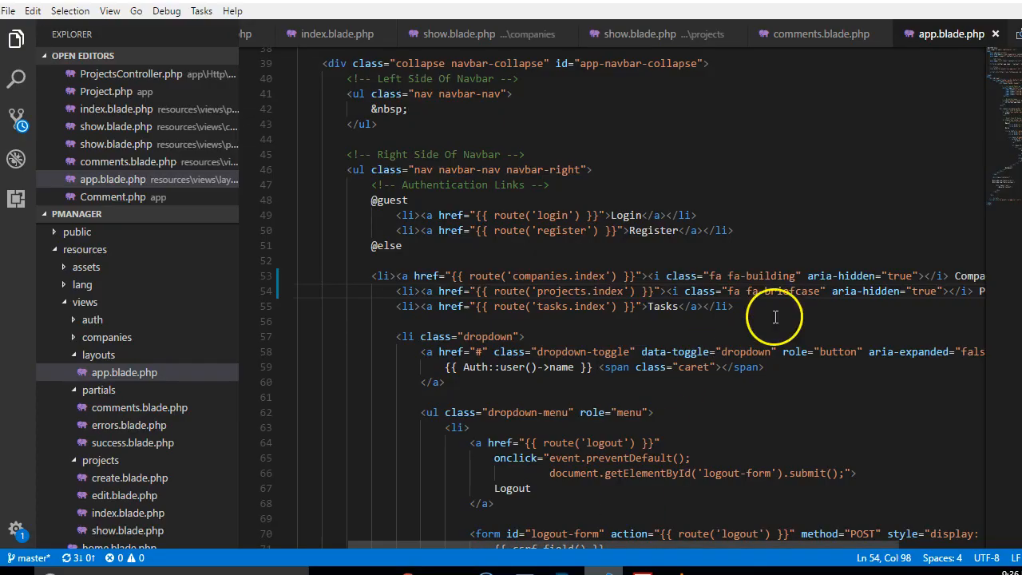
Insert '<i class="fa fa-building" aria-hidden="true"></i>' before 'Tasks' on line 55 of app.blade.php.
click(782, 290)
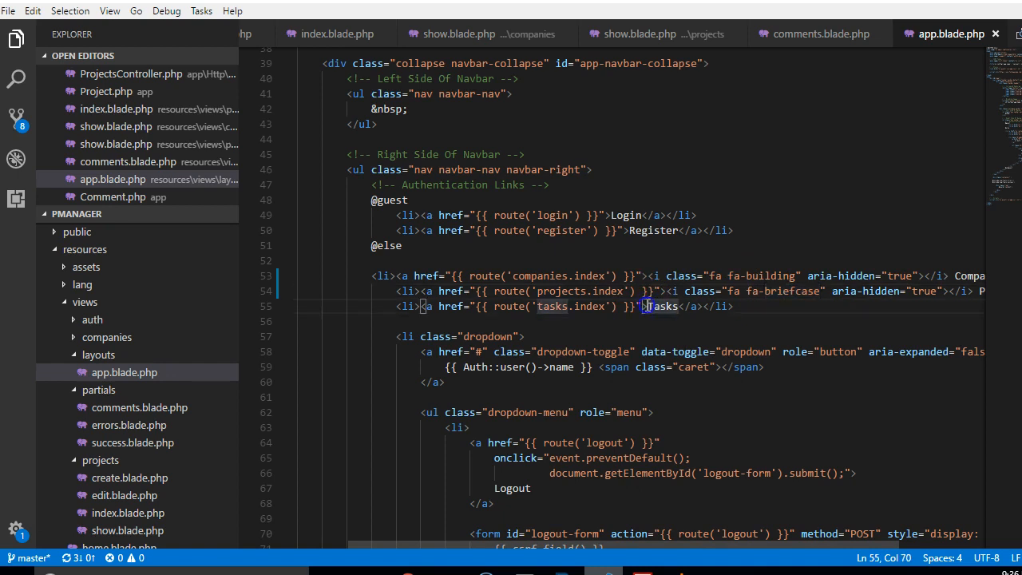
text(<i class="fa fa-building" aria-hidden="true"></i>)
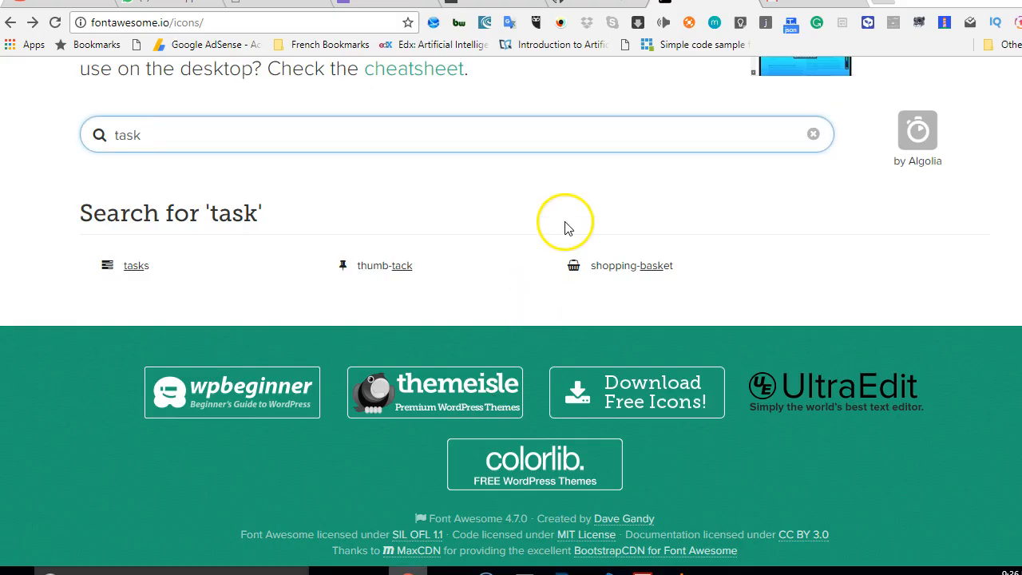
Return to the Laravel Zioni Phone project tab and reload the page.
click(632, 265)
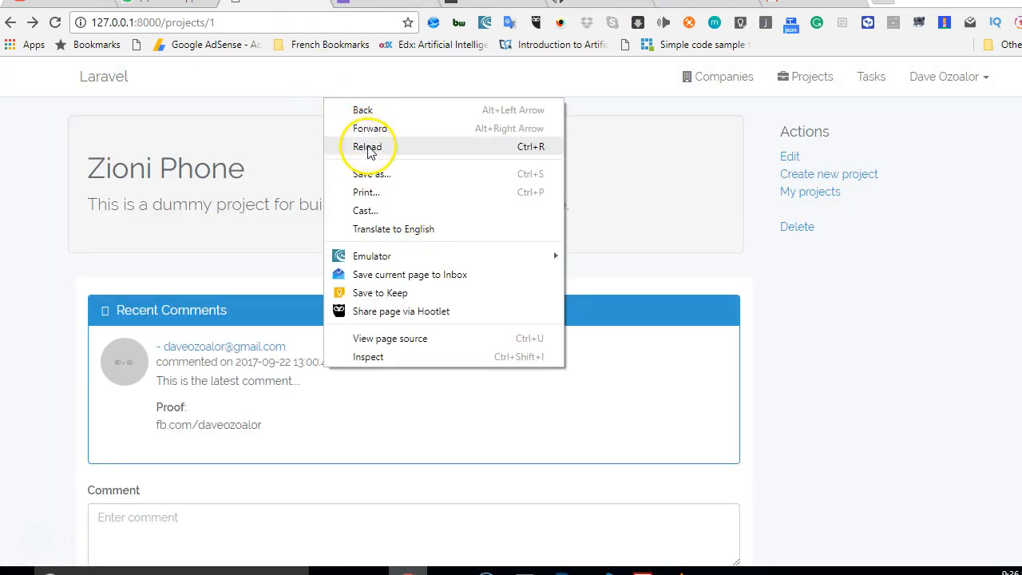
click(364, 147)
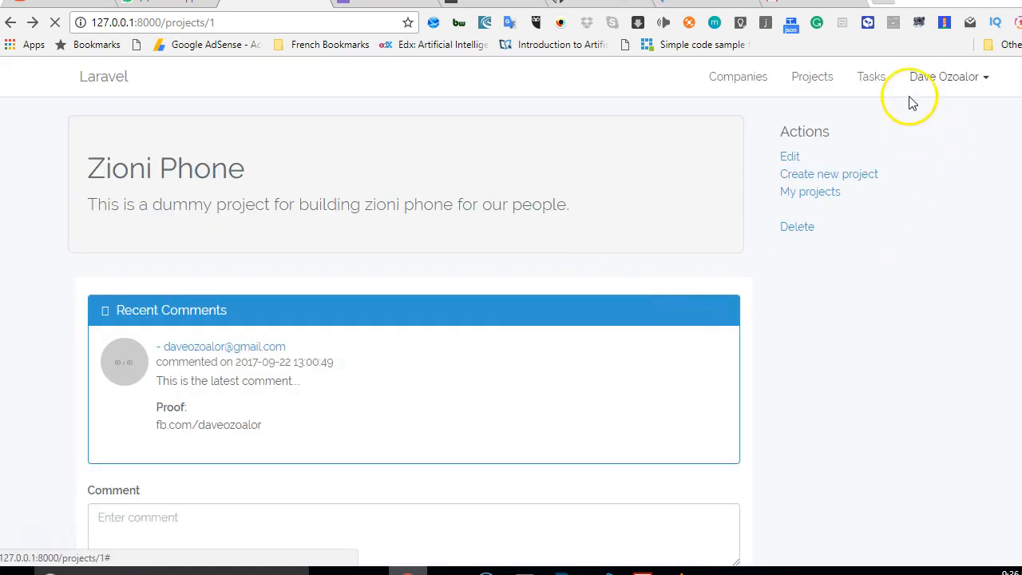
mouse_move(32, 543)
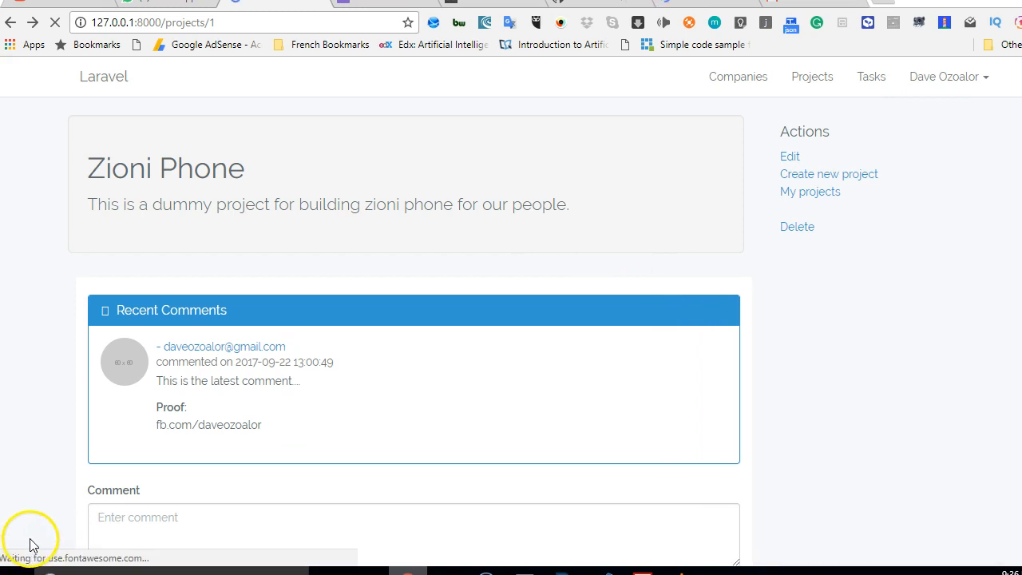